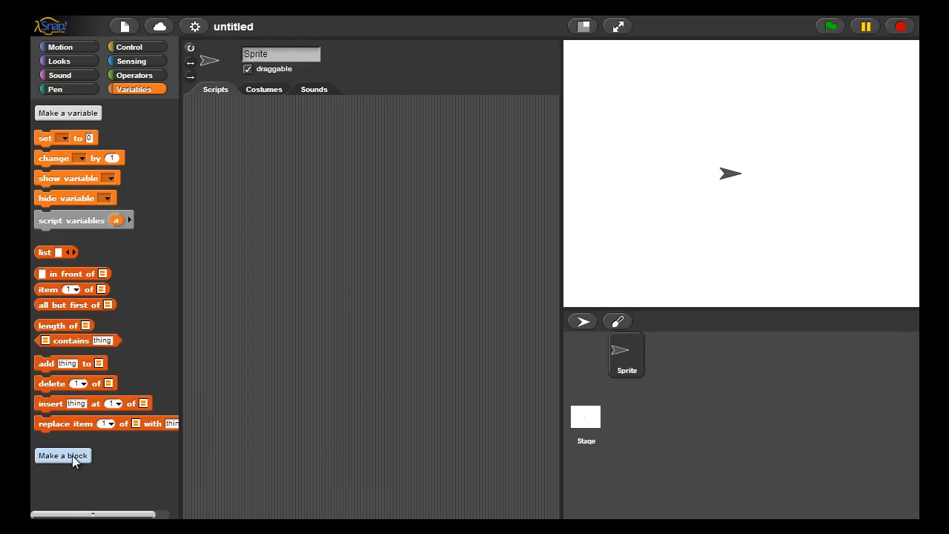
# - Create an Operators reporter block named max and open its Block Editor
pyautogui.click(62, 455)
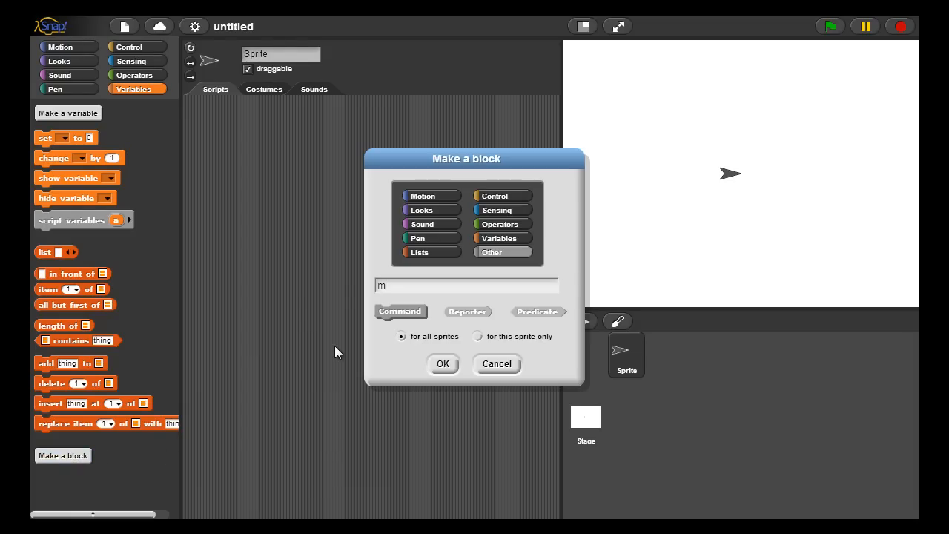
pyautogui.write('ax')
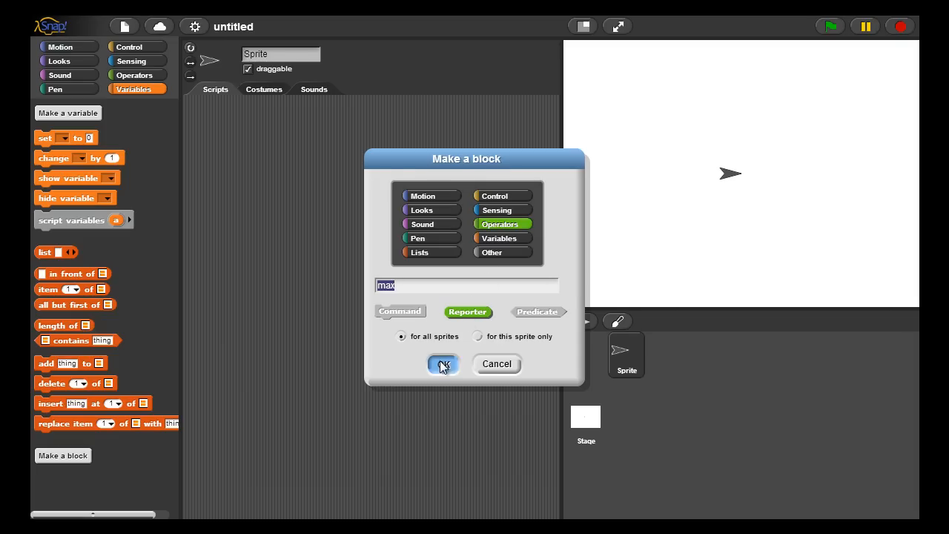
pyautogui.click(442, 364)
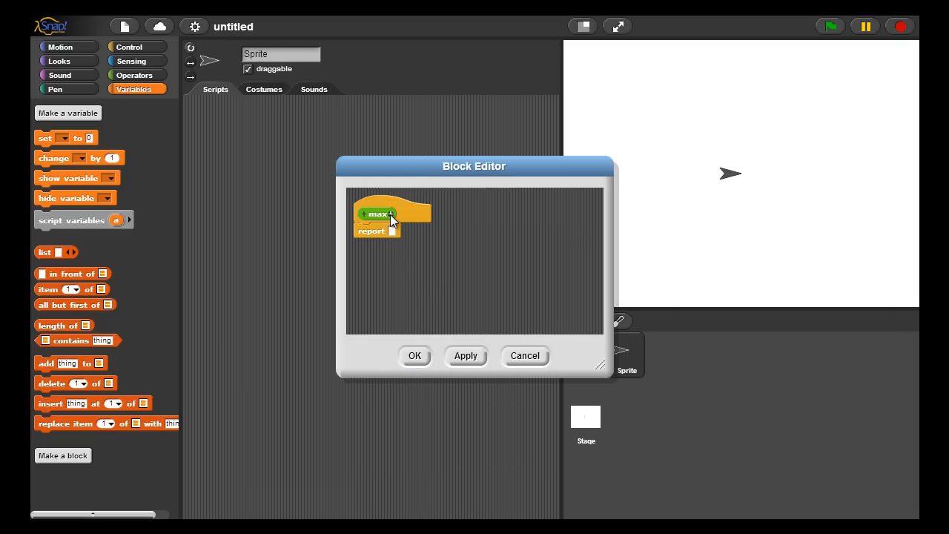
# - Add two Number-type inputs, val1 and val2, to the max block
pyautogui.click(391, 214)
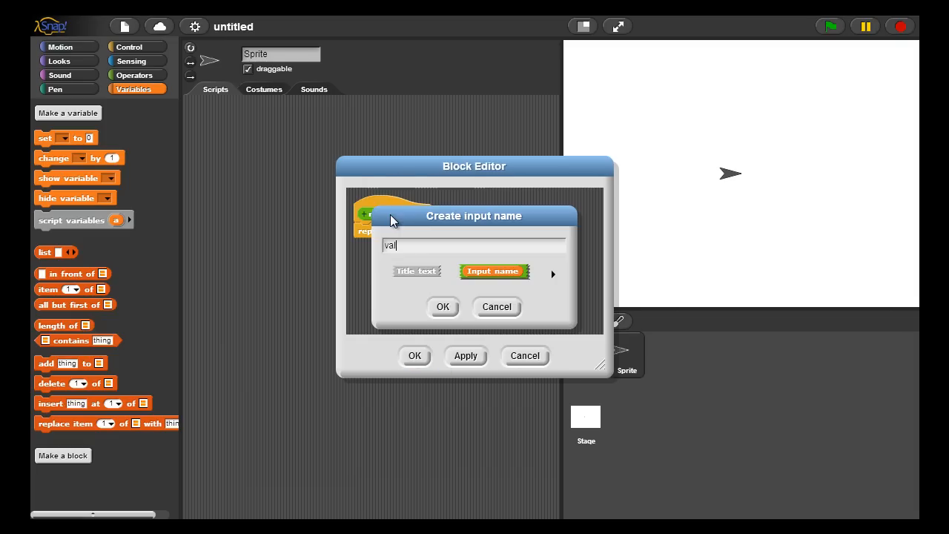
pyautogui.click(553, 273)
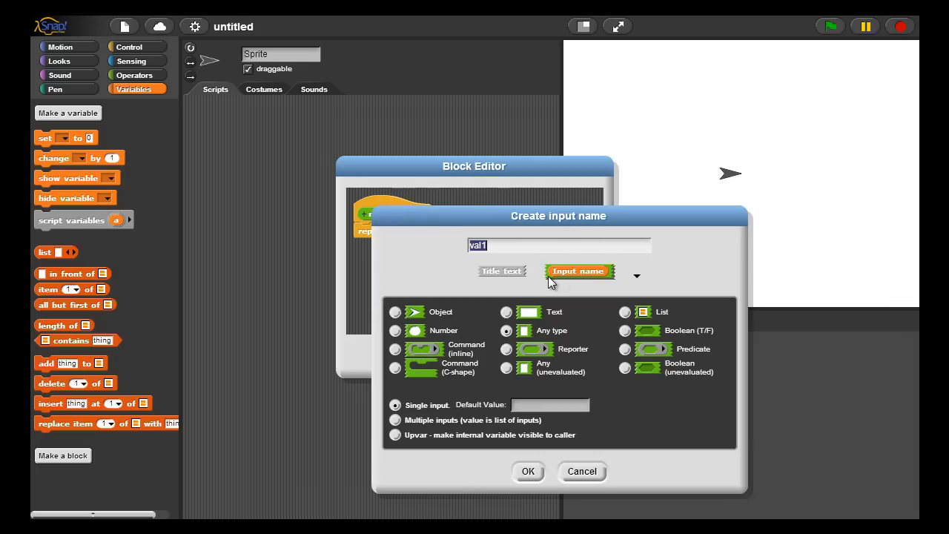
pyautogui.moveTo(427, 400)
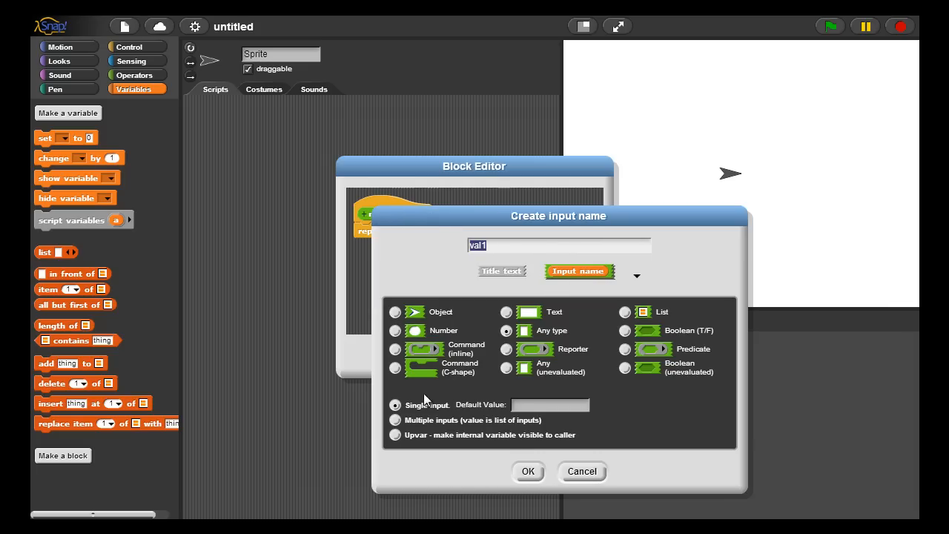
pyautogui.click(527, 471)
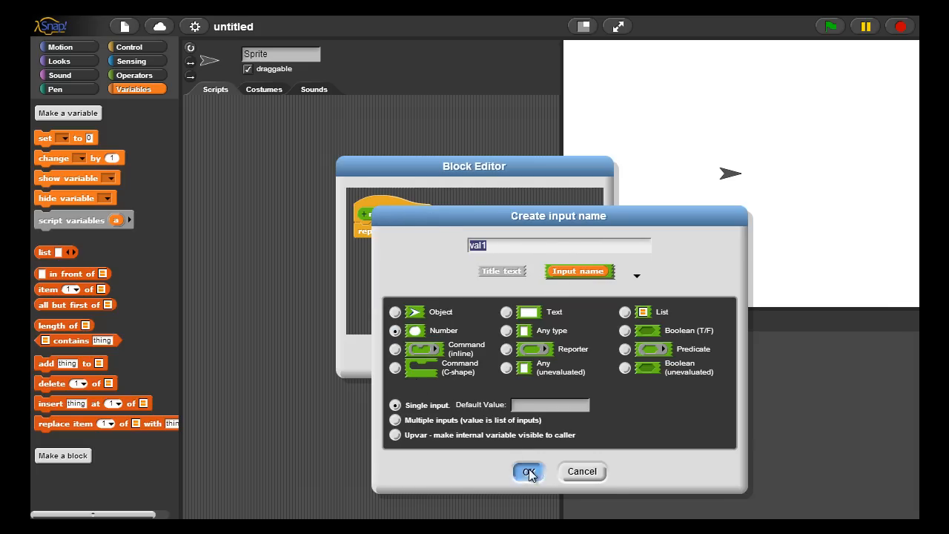
pyautogui.click(528, 472)
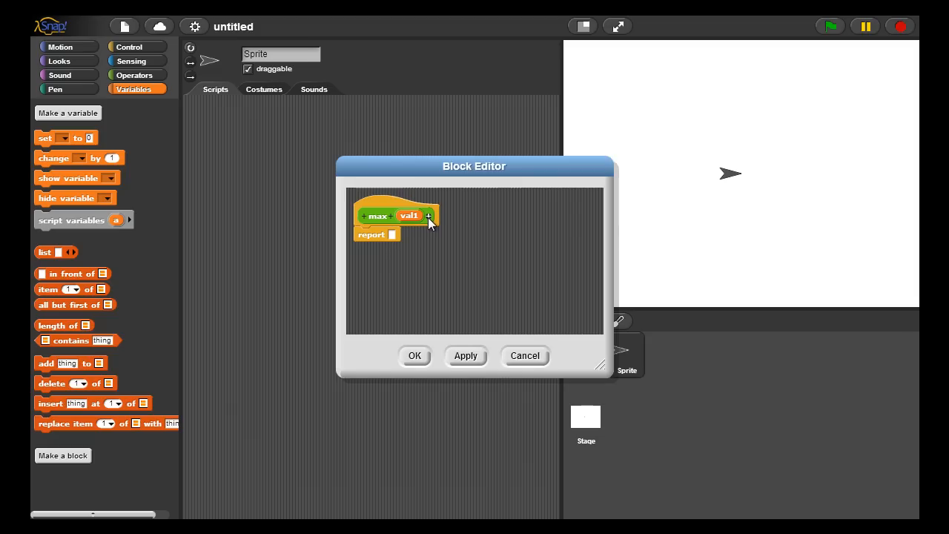
pyautogui.click(408, 215)
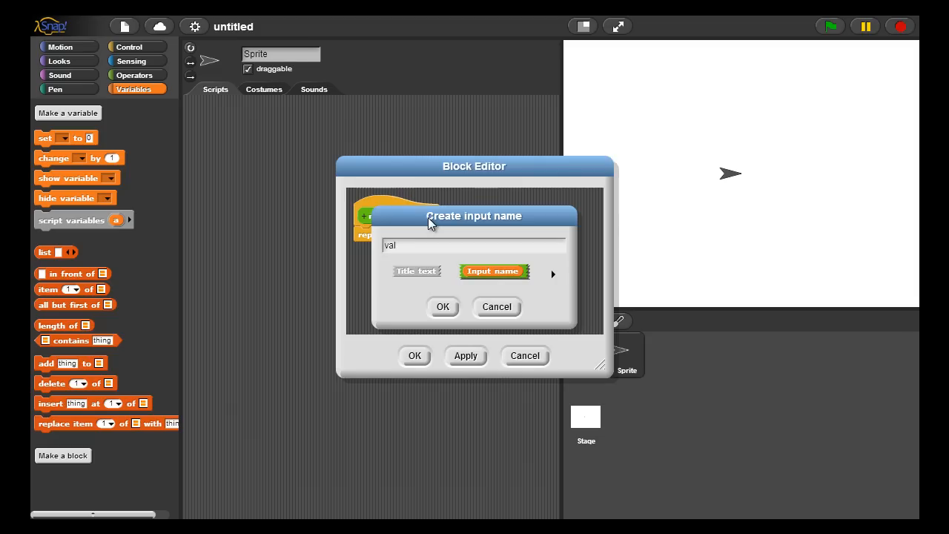
pyautogui.click(553, 274)
pyautogui.write('2')
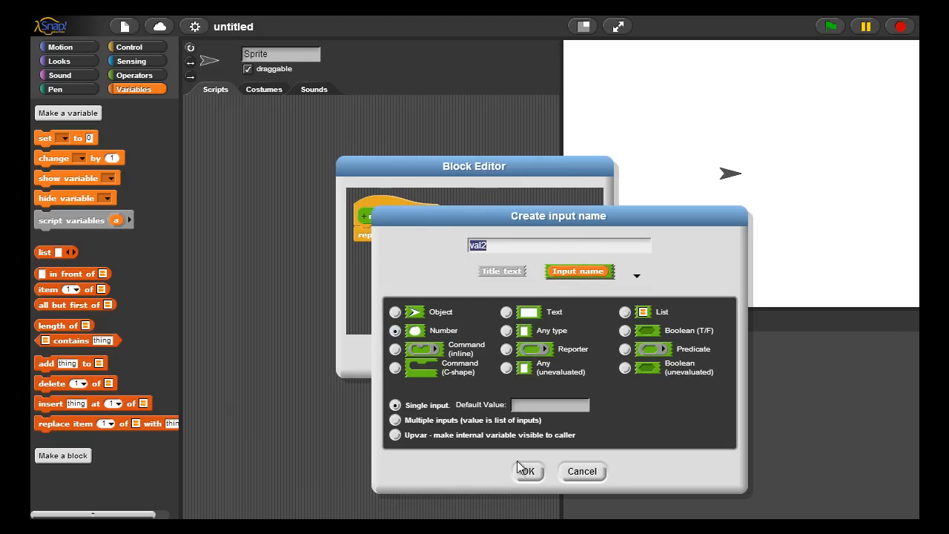
pyautogui.click(526, 471)
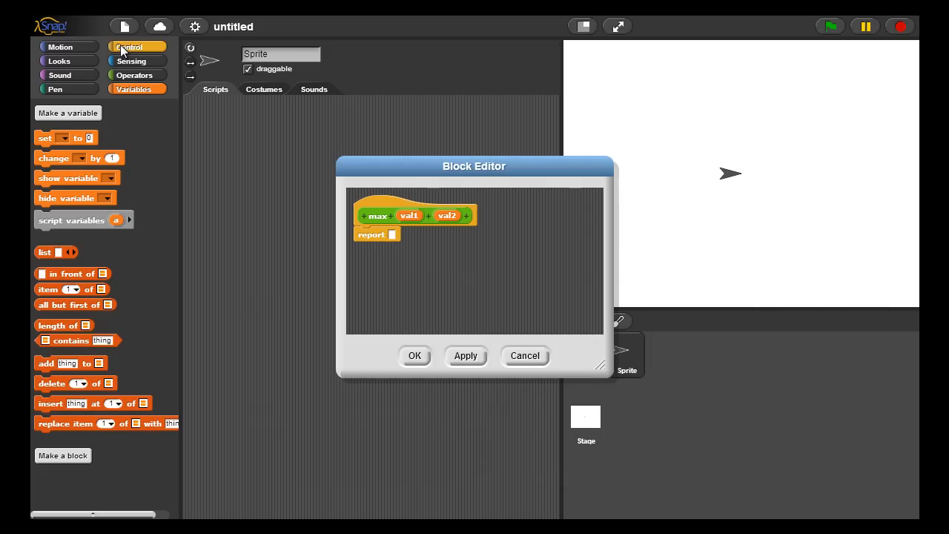
# - Build an if-else reporting val1 when val1 > val2, else val2, and save the definition
pyautogui.click(127, 46)
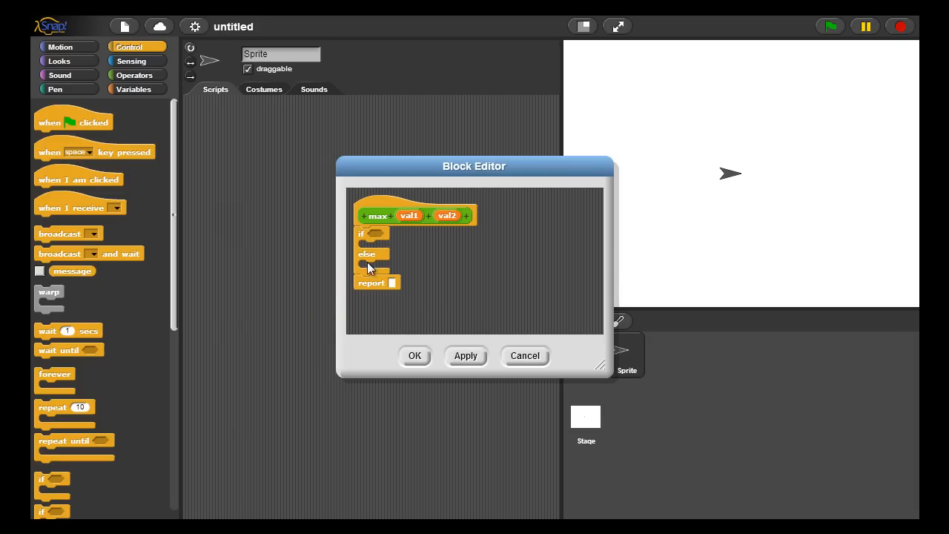
pyautogui.moveTo(371, 282); pyautogui.dragTo(378, 247)
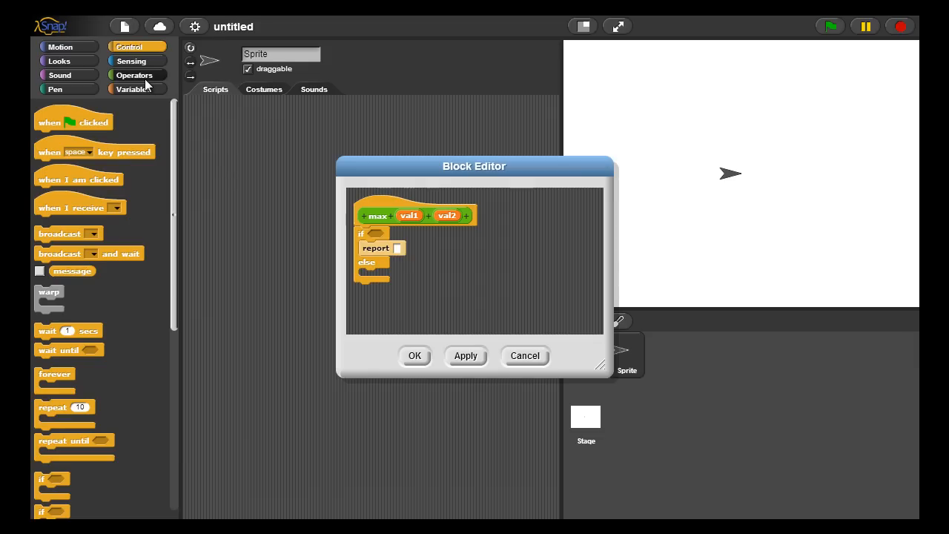
pyautogui.click(135, 75)
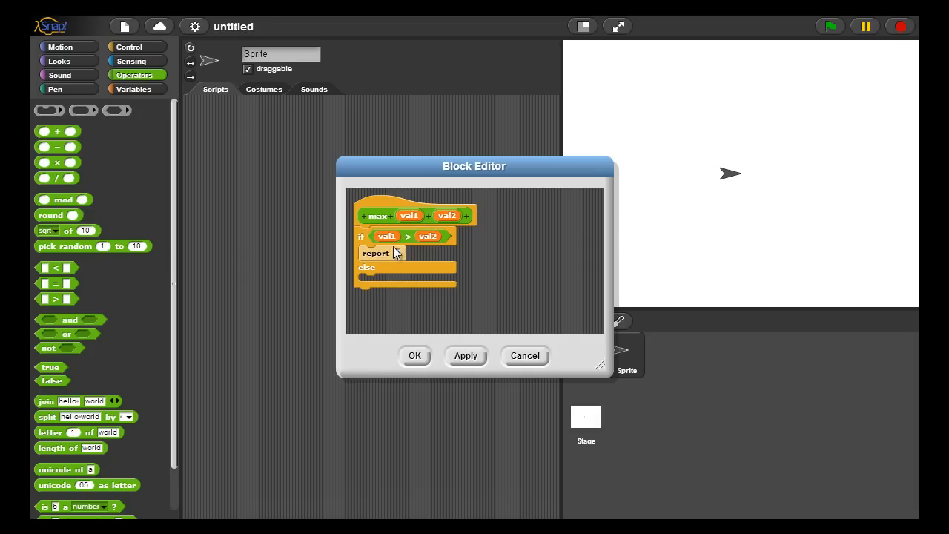
pyautogui.moveTo(386, 236); pyautogui.dragTo(412, 254)
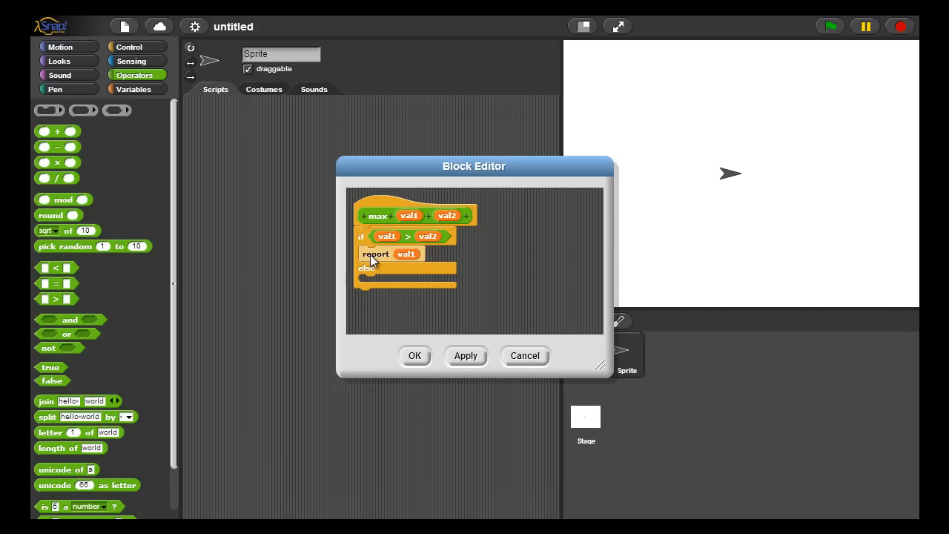
pyautogui.moveTo(389, 254); pyautogui.dragTo(364, 275)
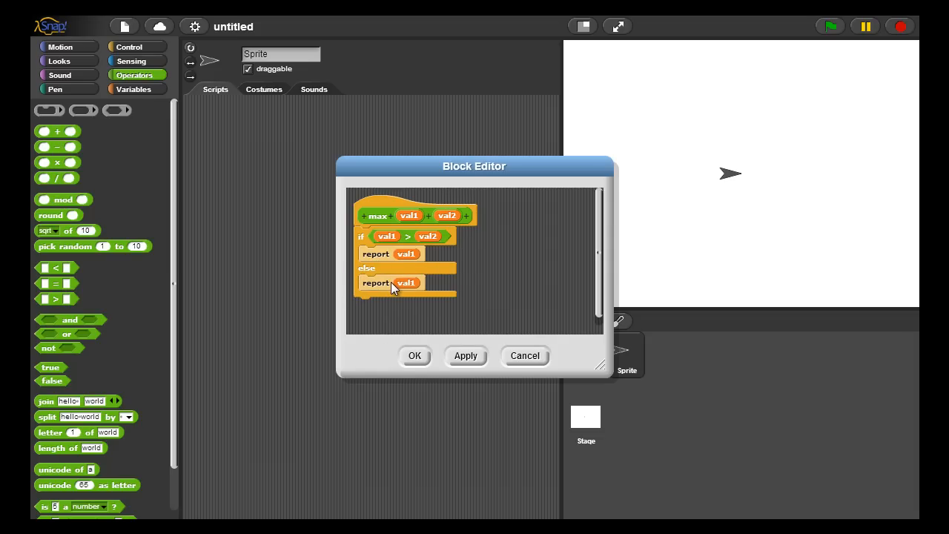
pyautogui.rightClick(406, 283)
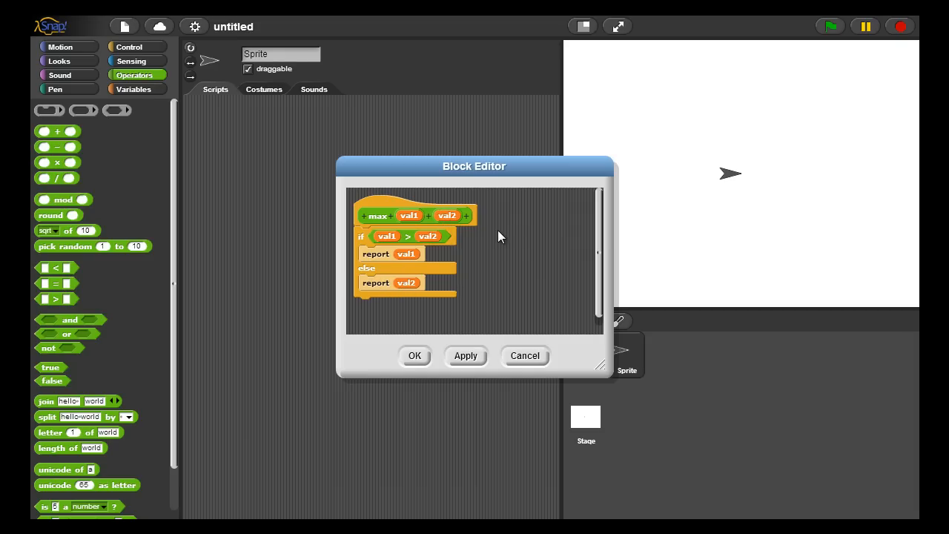
pyautogui.moveTo(415, 341)
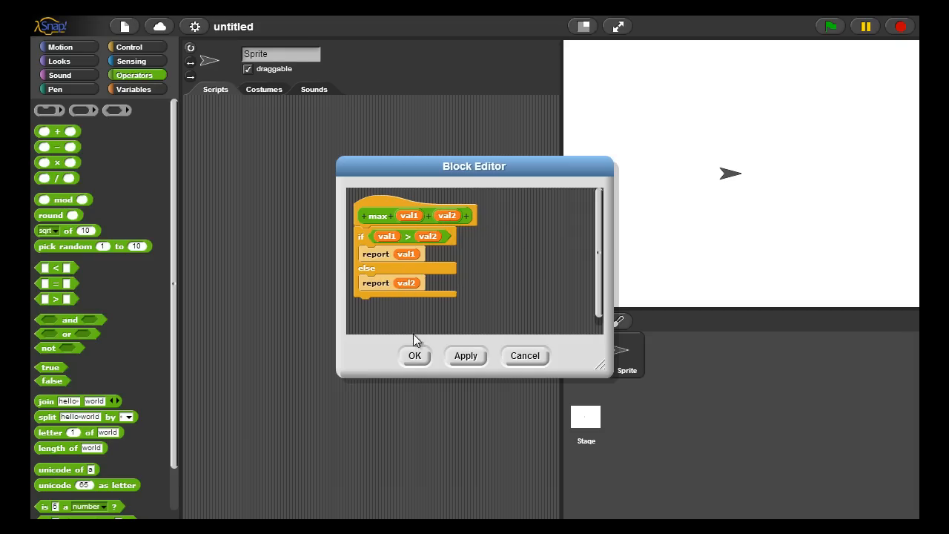
pyautogui.click(415, 355)
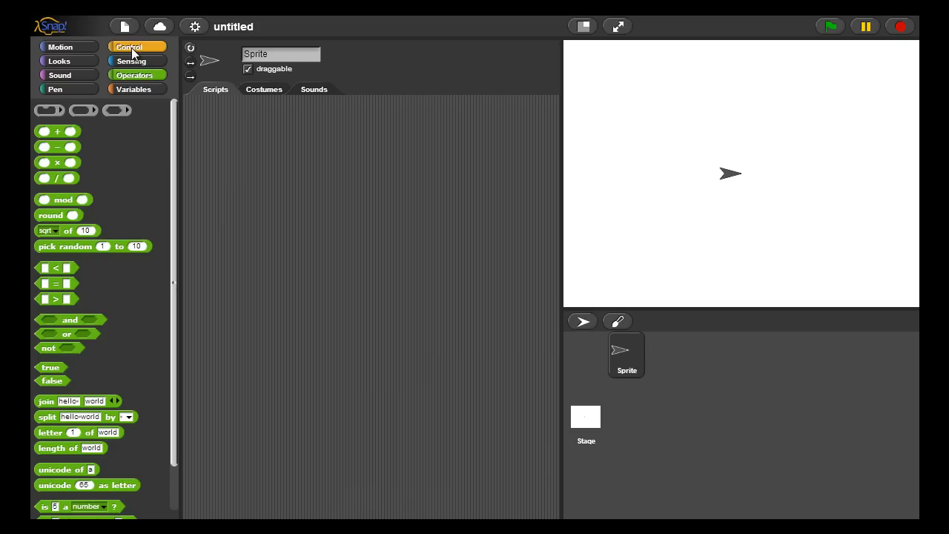
# - Build a green-flag script where the sprite says the max block's result for 2 secs
pyautogui.click(128, 47)
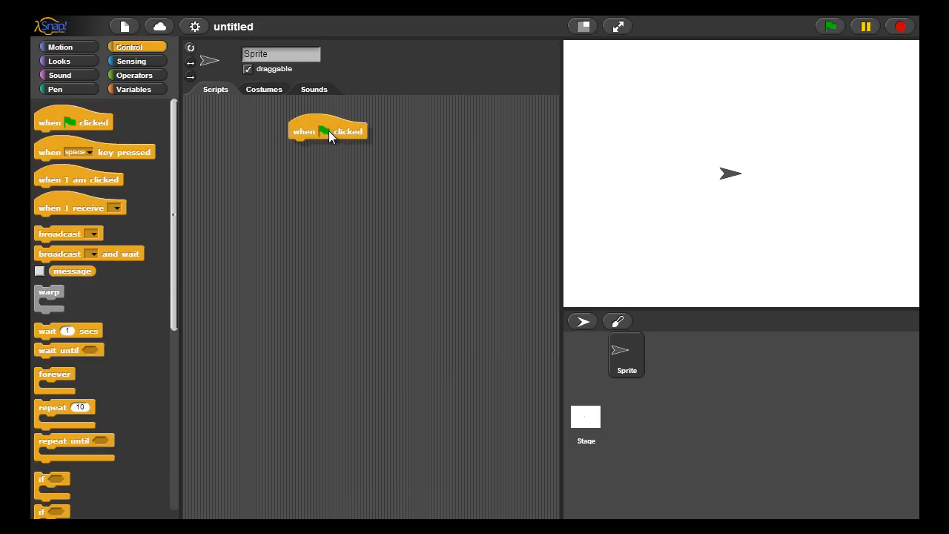
pyautogui.moveTo(327, 130); pyautogui.dragTo(285, 133)
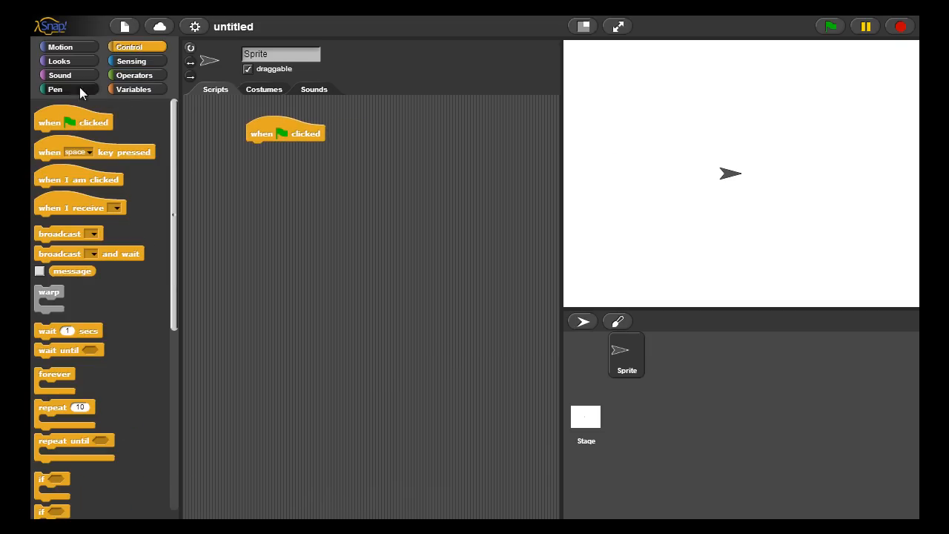
pyautogui.click(58, 61)
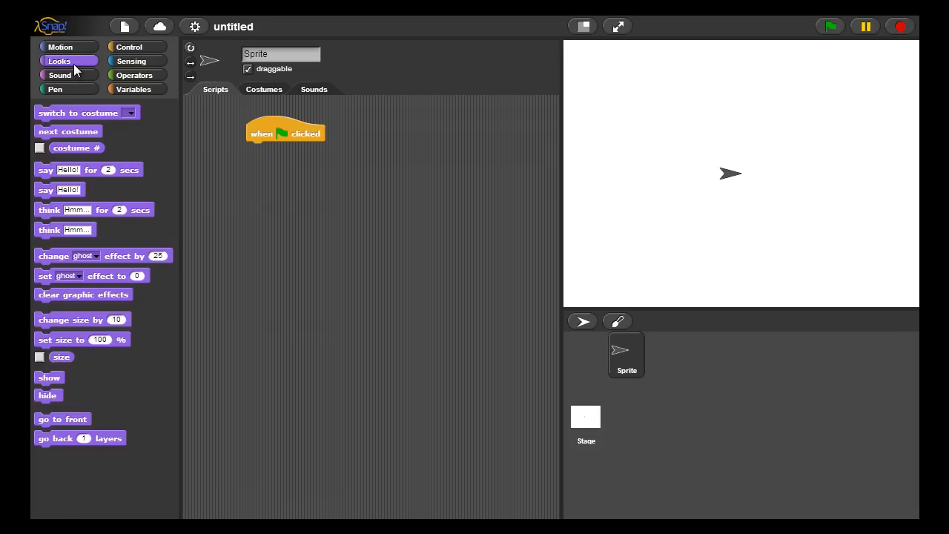
pyautogui.moveTo(46, 177)
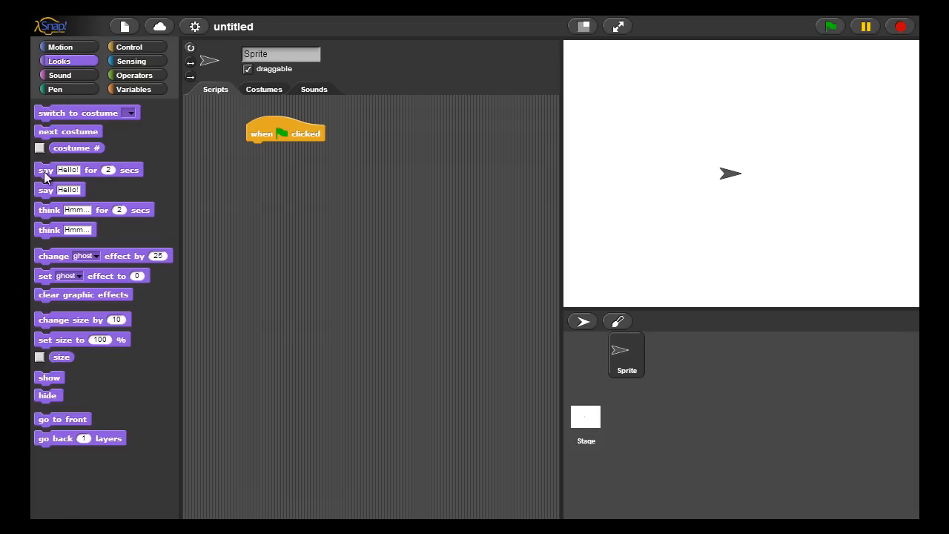
pyautogui.moveTo(88, 170); pyautogui.dragTo(300, 148)
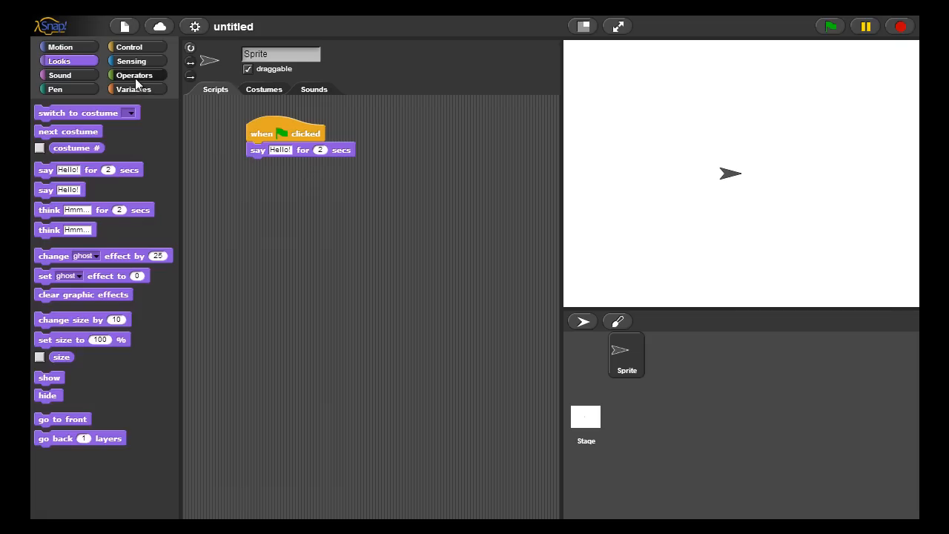
pyautogui.click(134, 74)
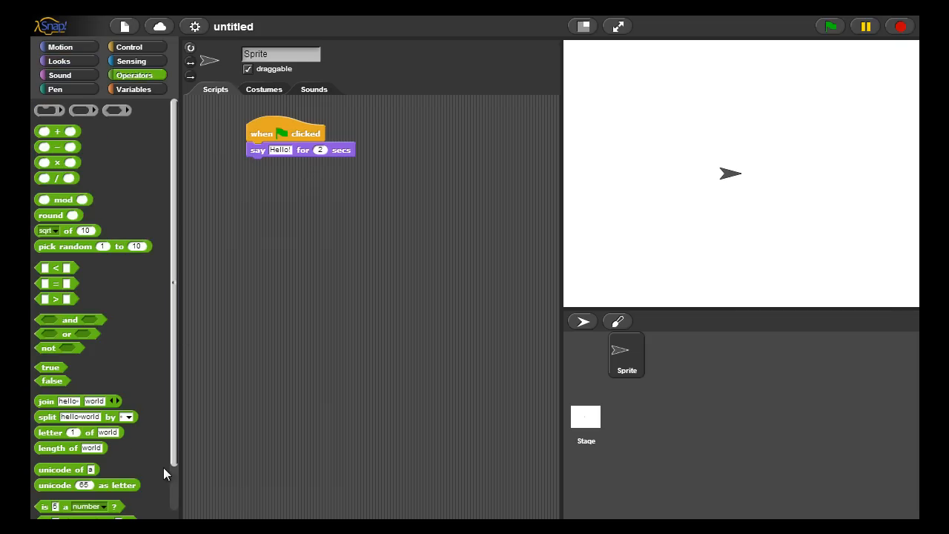
pyautogui.scroll(-3)
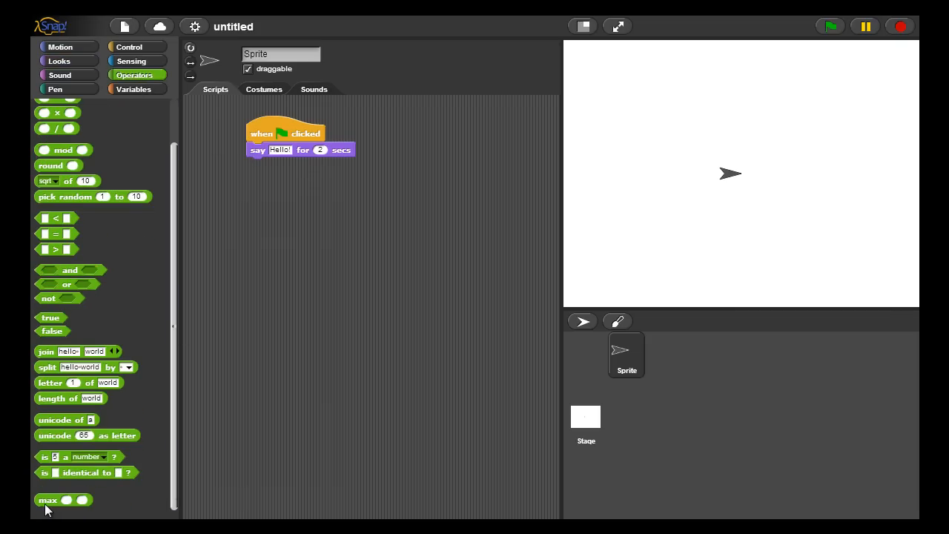
pyautogui.moveTo(47, 499); pyautogui.dragTo(289, 167)
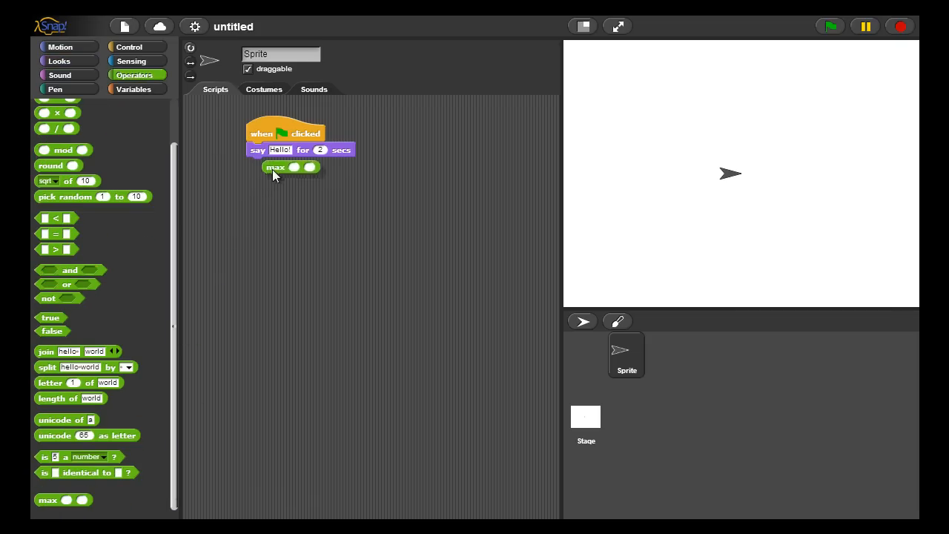
pyautogui.moveTo(275, 167); pyautogui.dragTo(280, 152)
pyautogui.write('6')
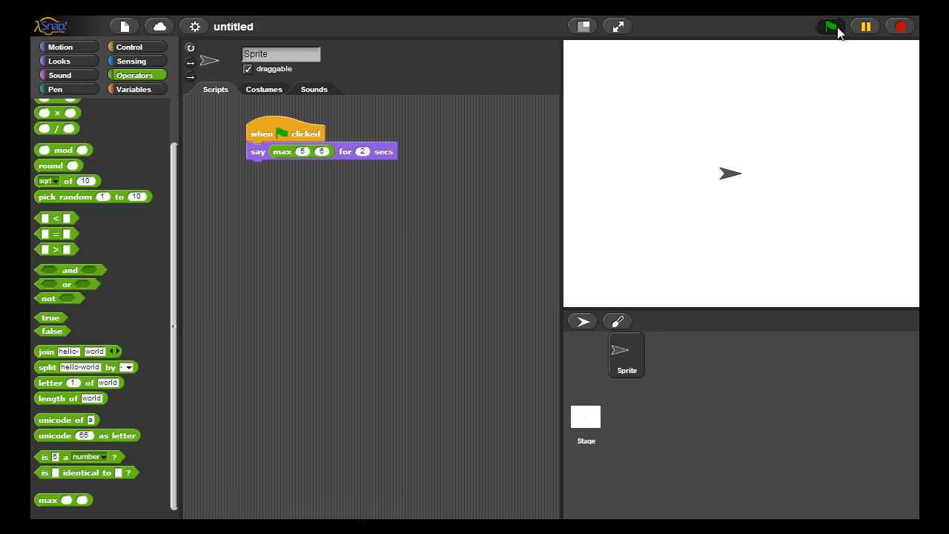
# - Run the max test script so the sprite says 6 for inputs 5 and 6
pyautogui.click(828, 27)
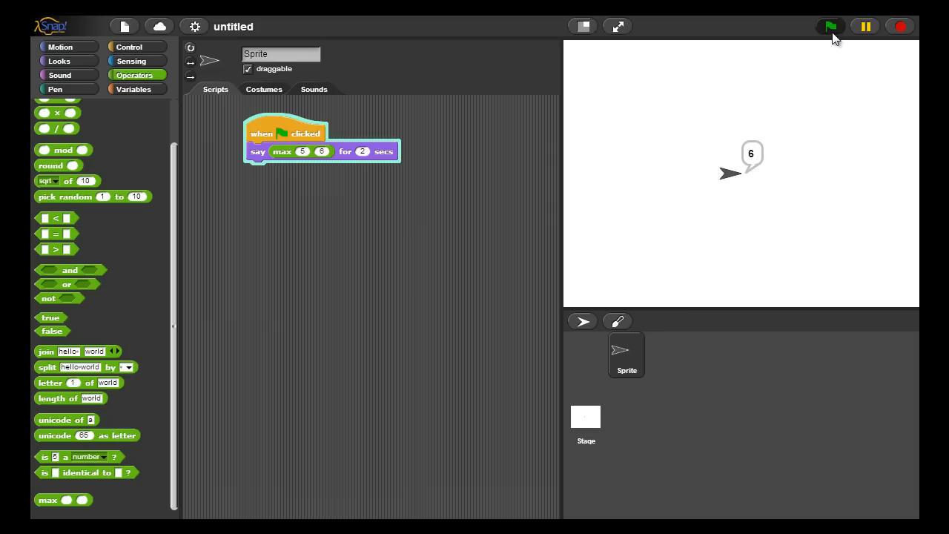
pyautogui.click(830, 26)
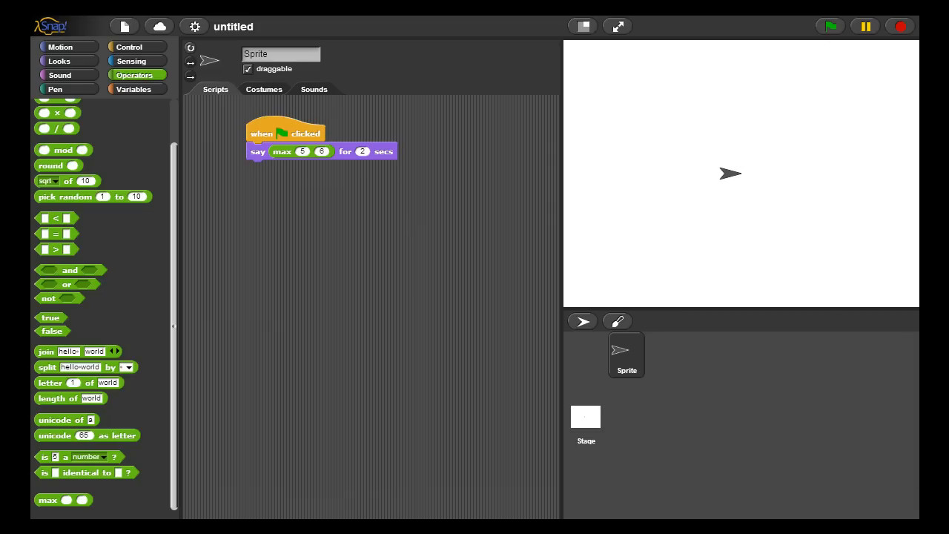
pyautogui.click(132, 89)
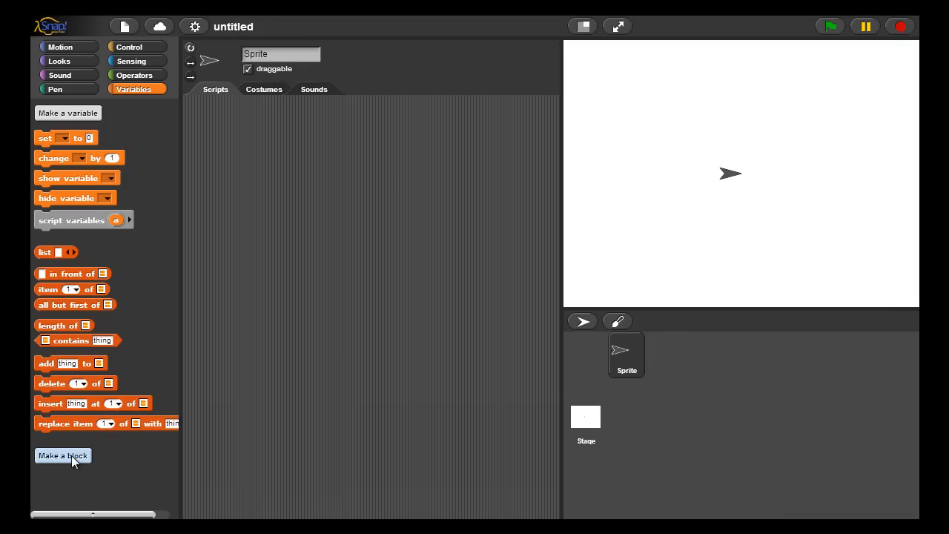
# - Create an Operators predicate block named <= and open its Block Editor
pyautogui.click(63, 455)
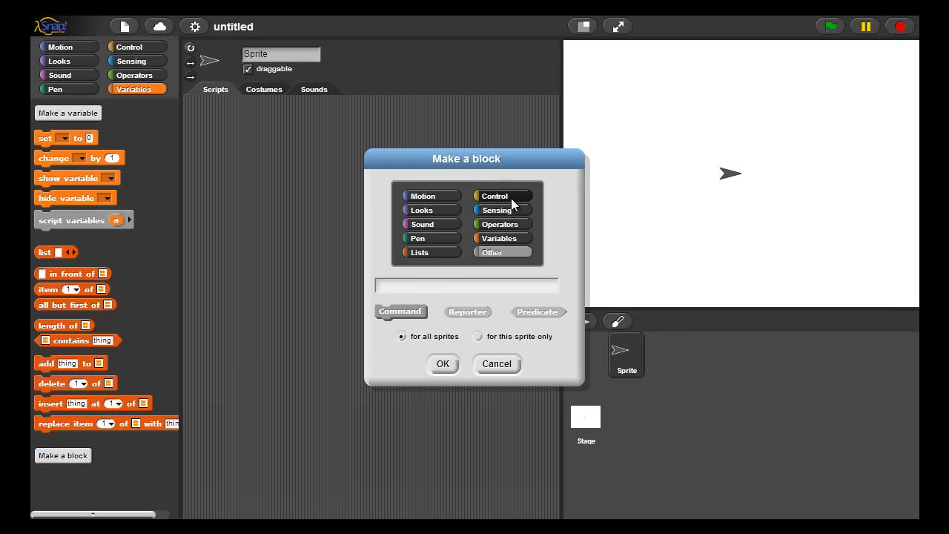
pyautogui.click(499, 224)
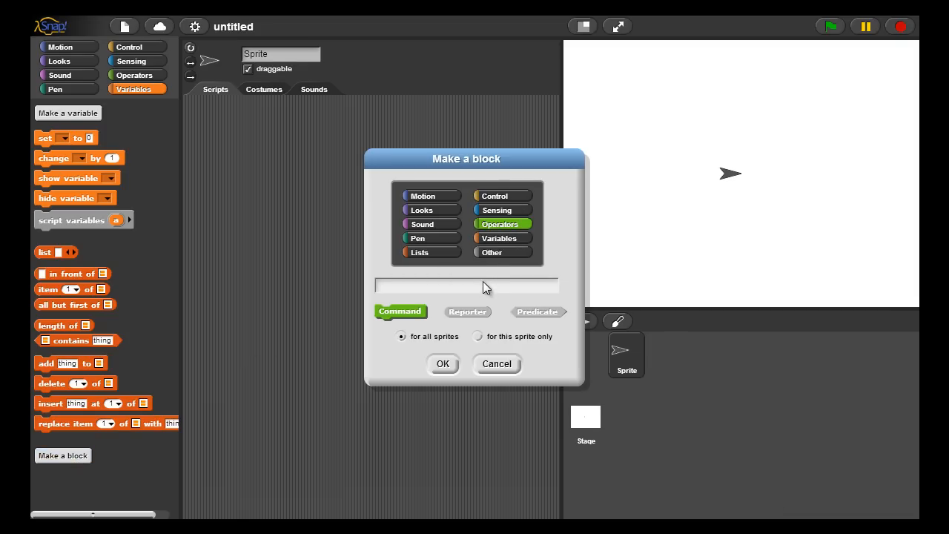
pyautogui.write('<')
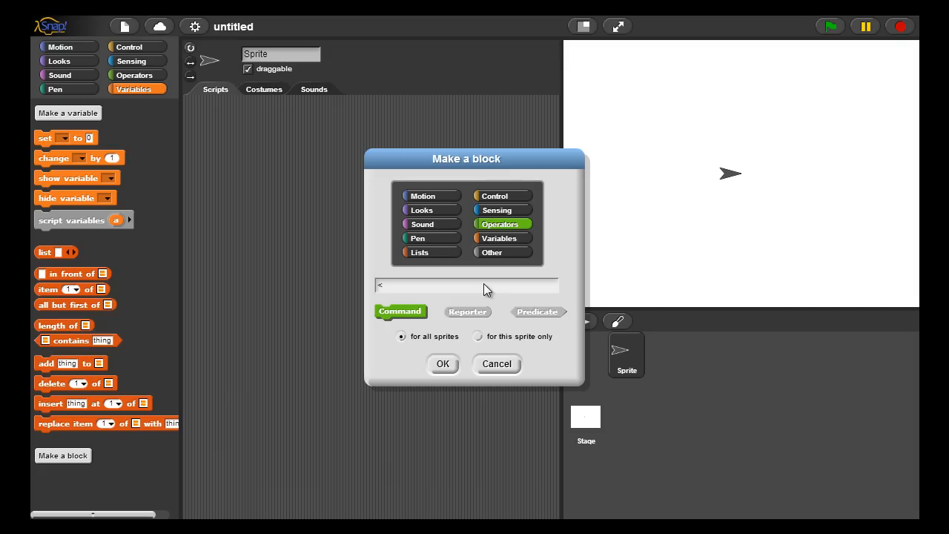
pyautogui.write('=')
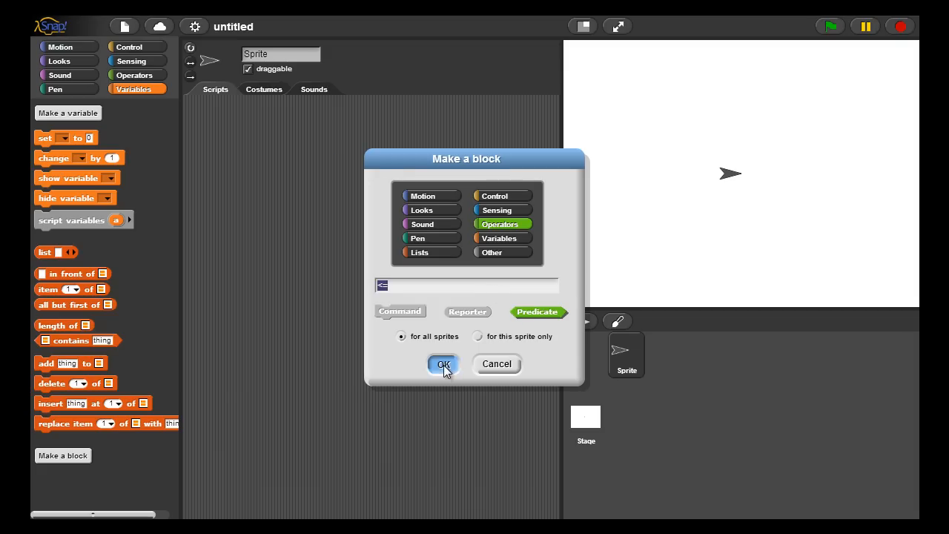
pyautogui.click(442, 364)
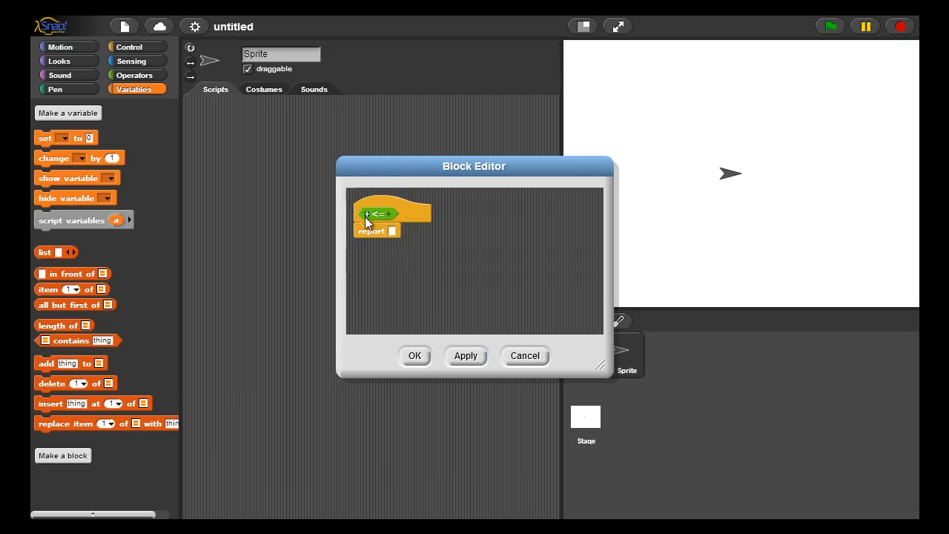
# - Add Number inputs val1 before and val2 after the <= symbol
pyautogui.click(367, 214)
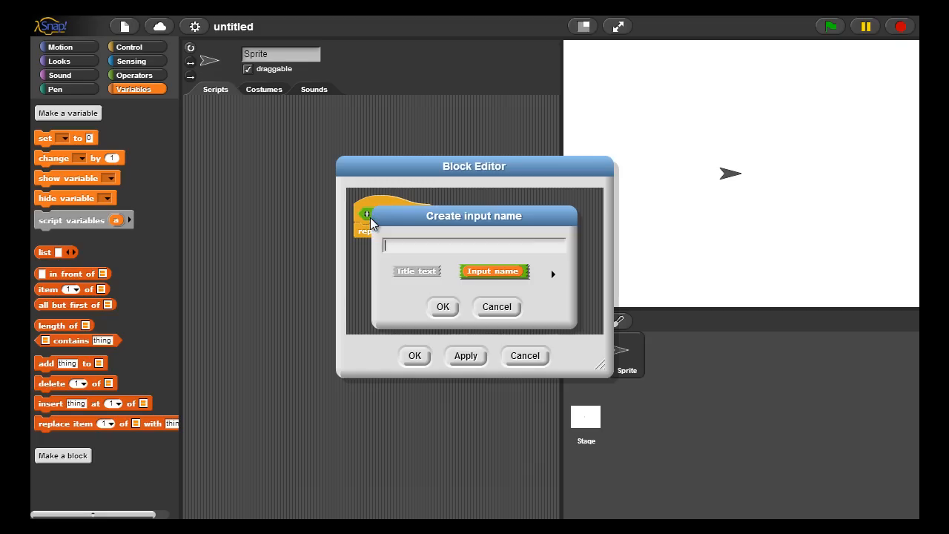
pyautogui.write('val1')
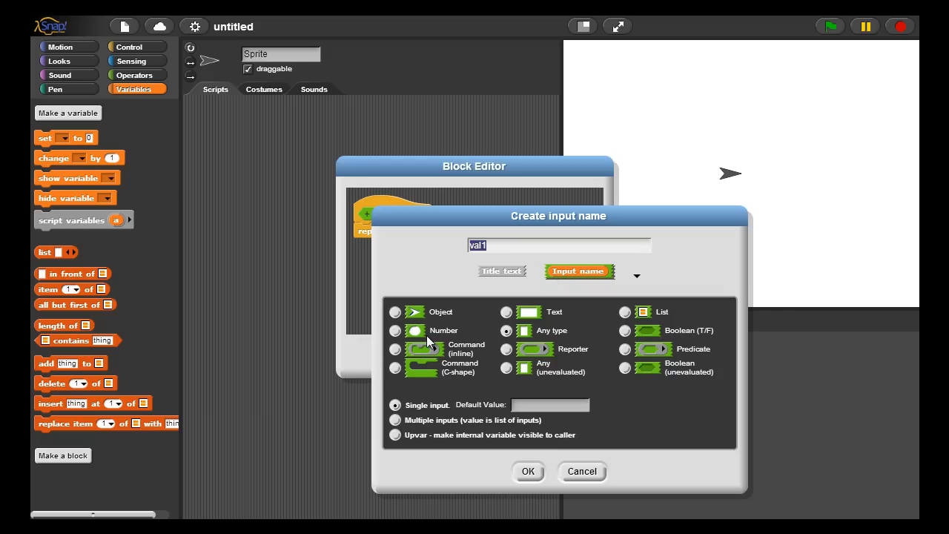
pyautogui.click(395, 330)
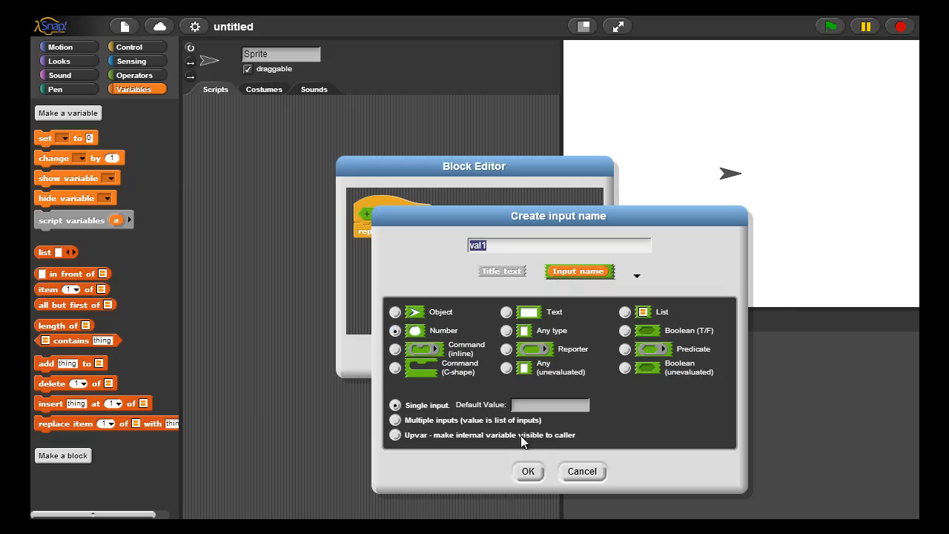
pyautogui.click(528, 470)
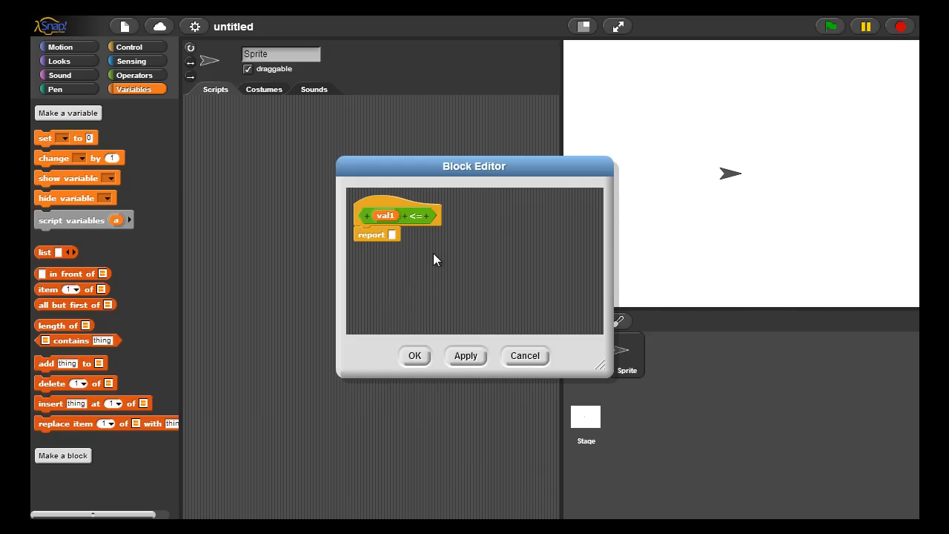
pyautogui.click(418, 216)
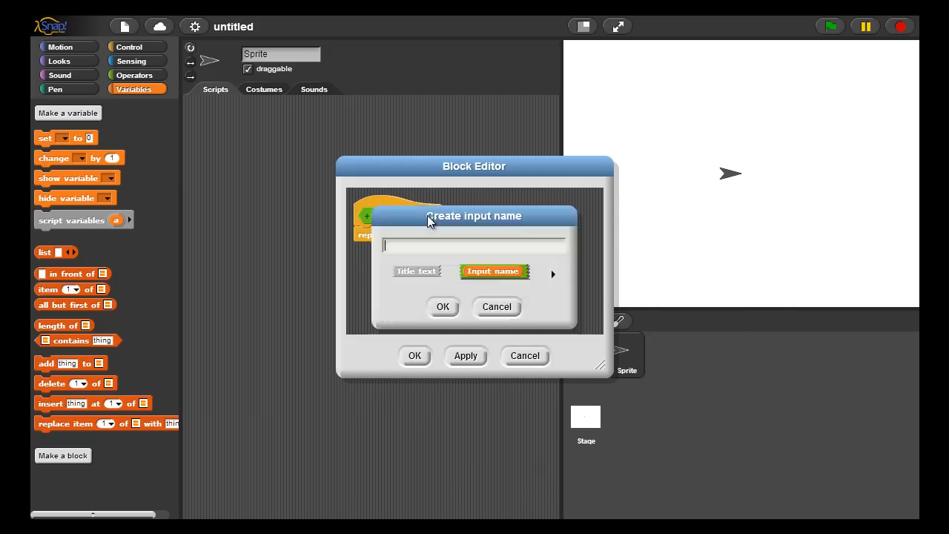
pyautogui.write('V')
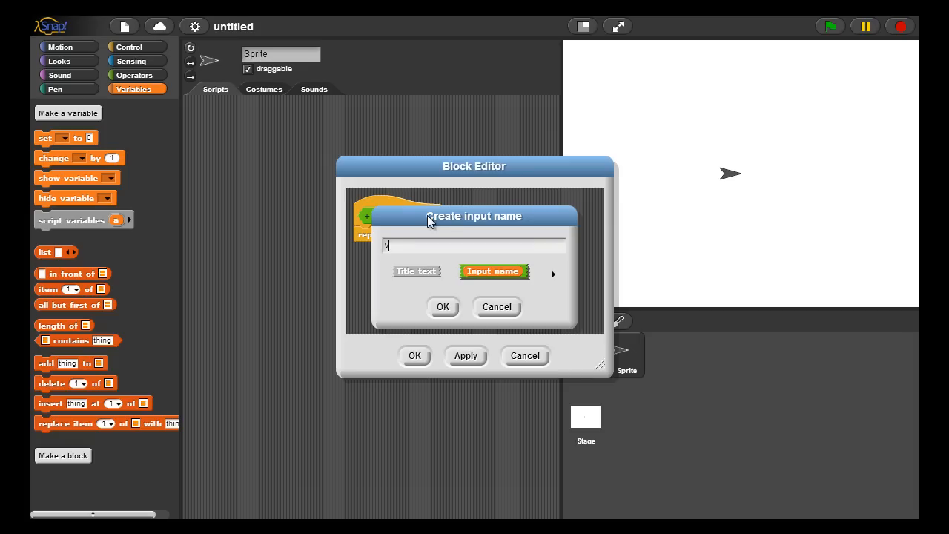
pyautogui.write('al2')
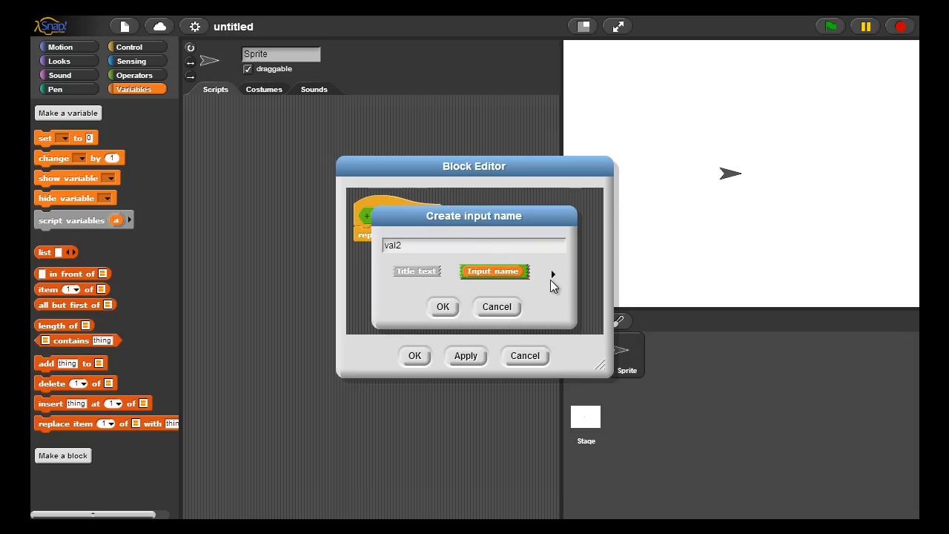
pyautogui.click(552, 275)
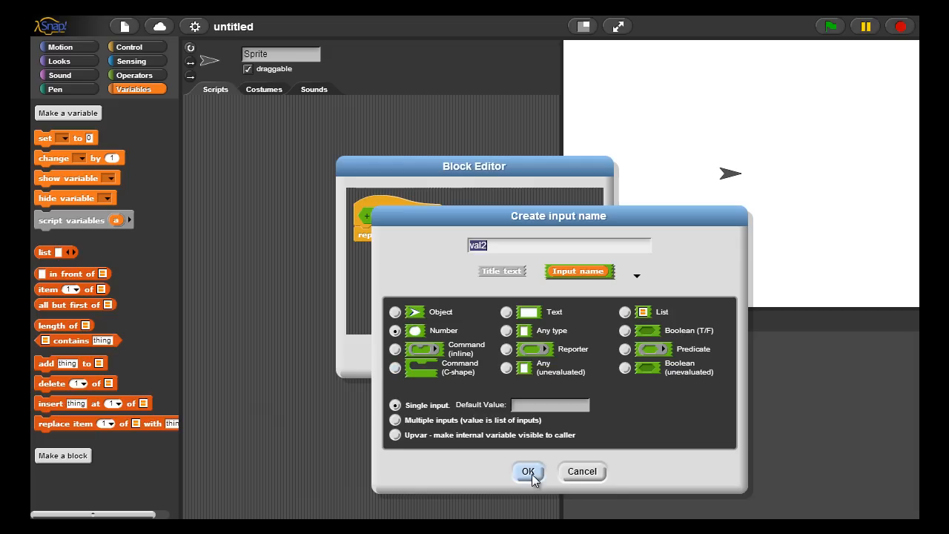
pyautogui.click(528, 472)
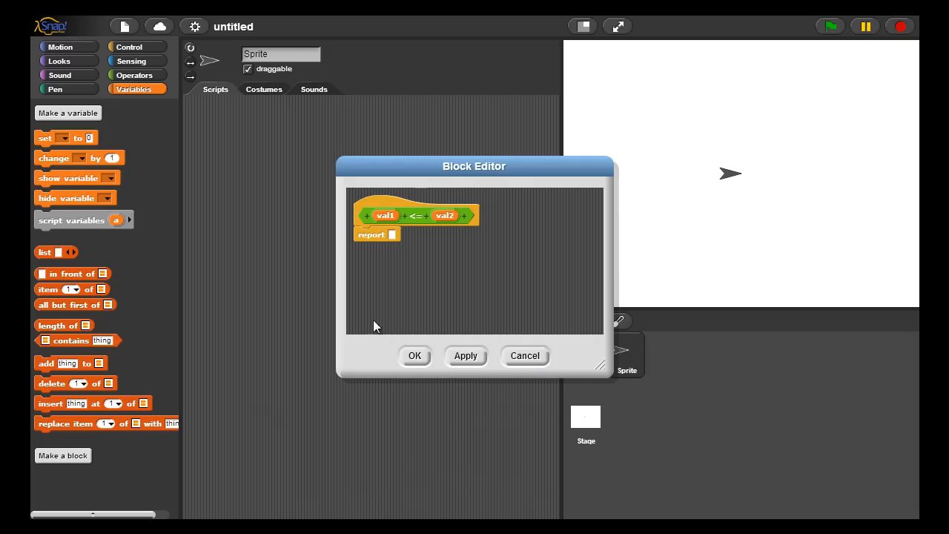
pyautogui.moveTo(137, 47)
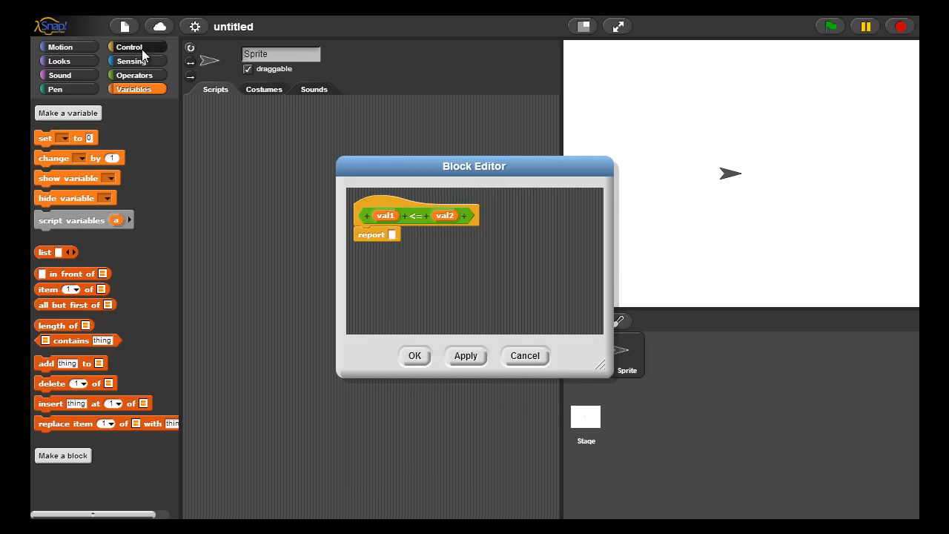
# - Build an if branch reporting true when val1 < val2 or val1 = val2
pyautogui.click(128, 46)
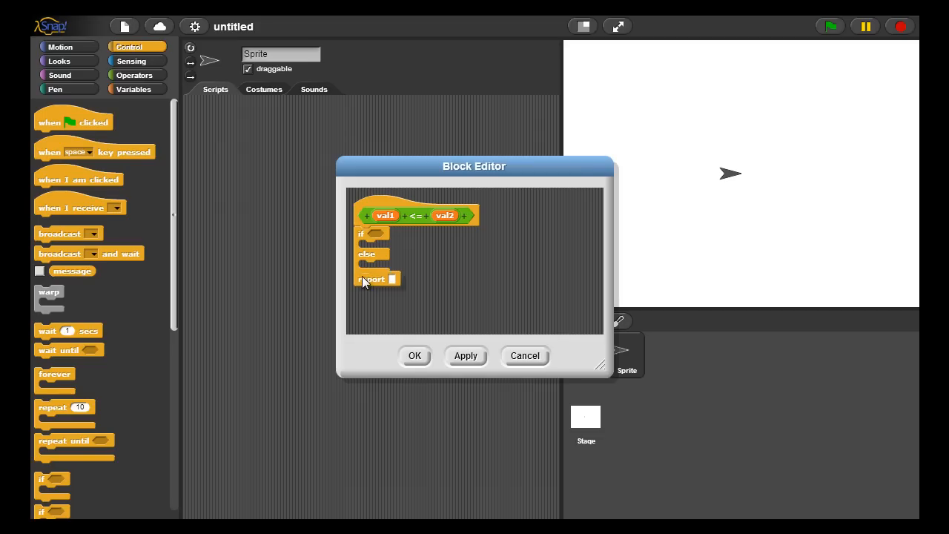
pyautogui.moveTo(373, 278); pyautogui.dragTo(373, 247)
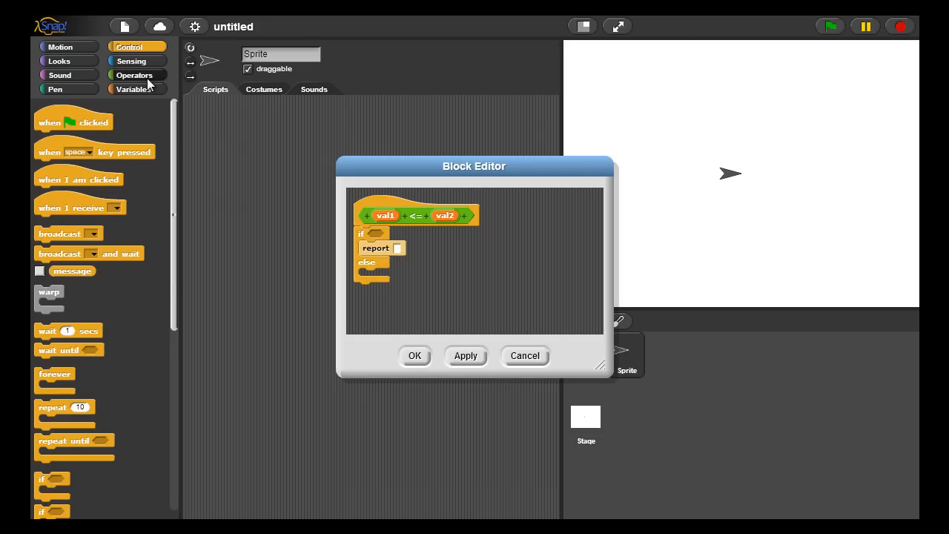
pyautogui.click(134, 75)
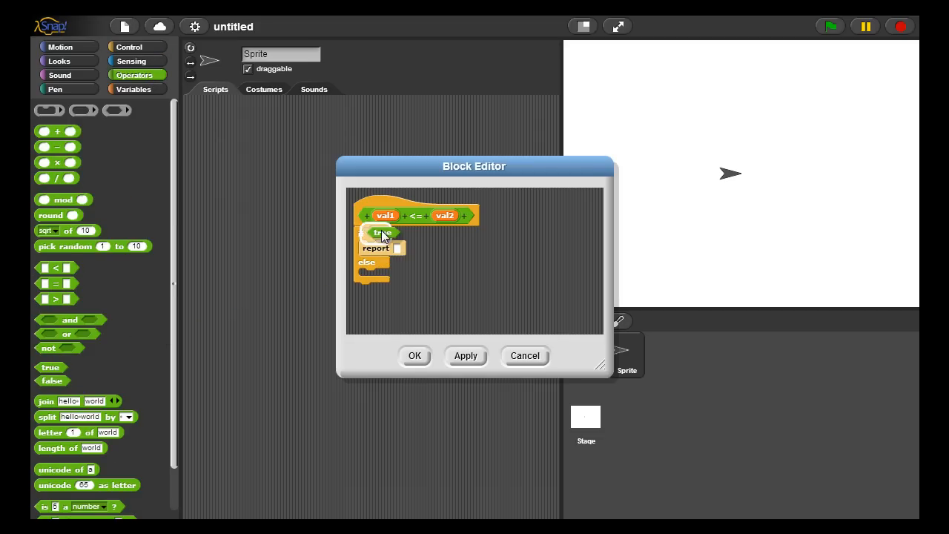
pyautogui.moveTo(381, 233); pyautogui.dragTo(409, 249)
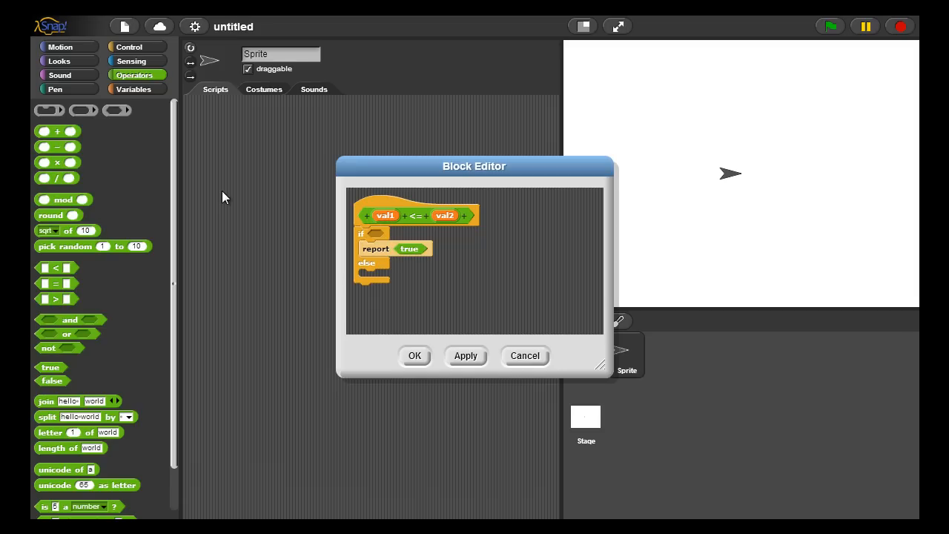
pyautogui.moveTo(69, 315)
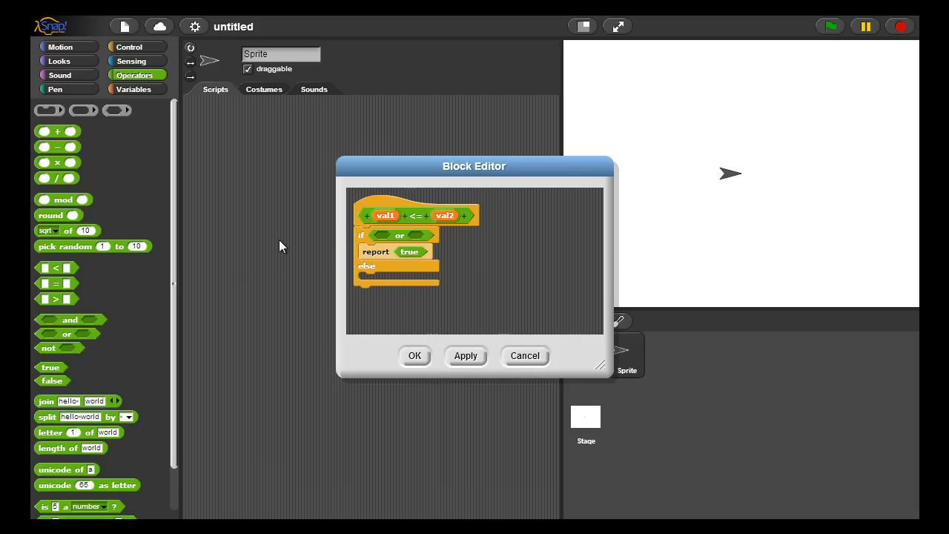
pyautogui.moveTo(69, 292)
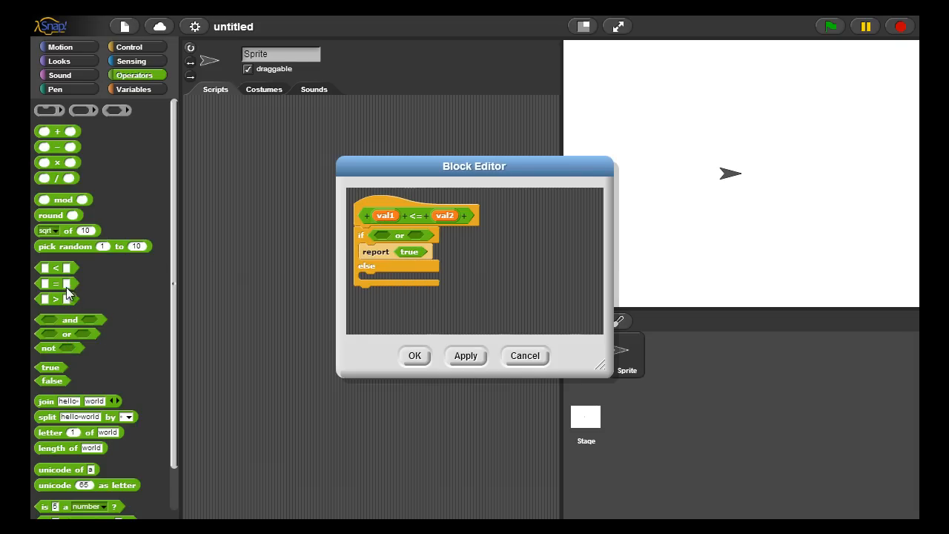
pyautogui.moveTo(56, 274)
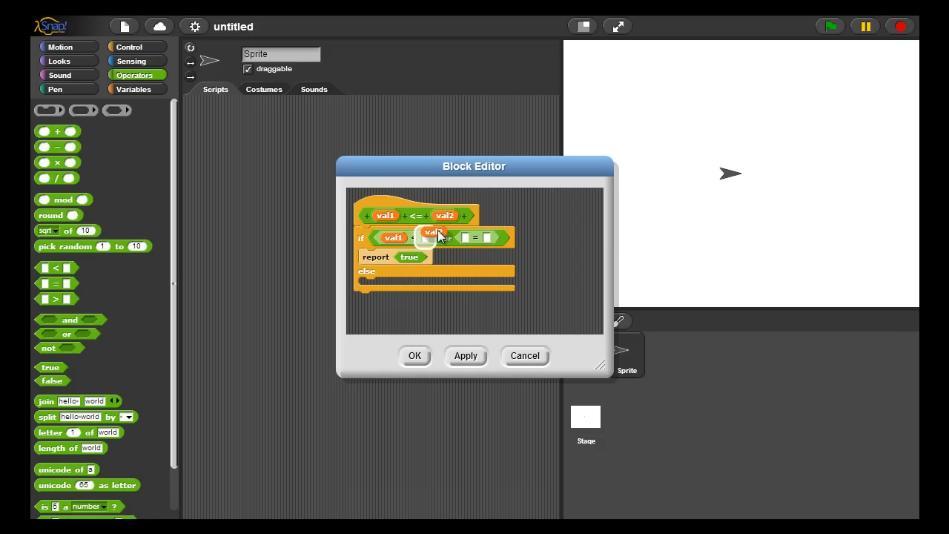
pyautogui.moveTo(438, 234); pyautogui.dragTo(504, 230)
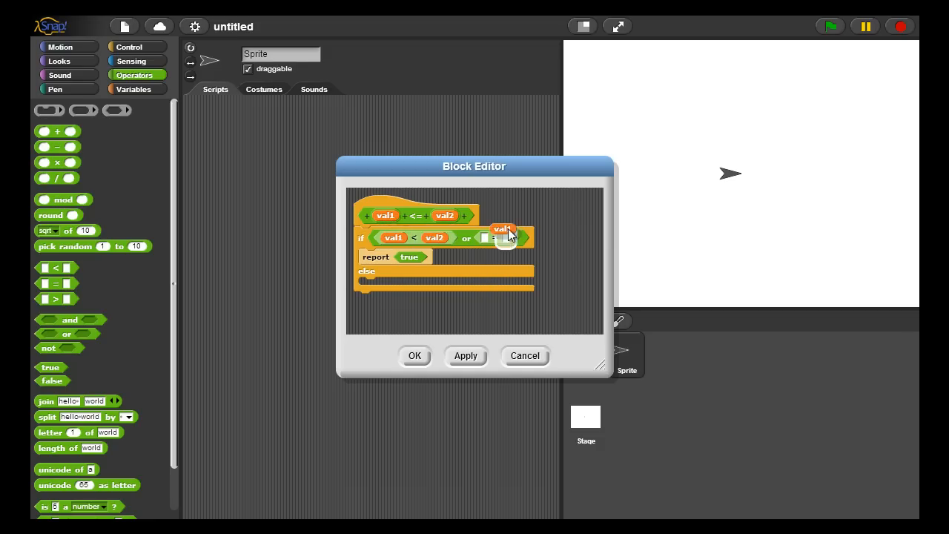
pyautogui.moveTo(504, 230); pyautogui.dragTo(490, 237)
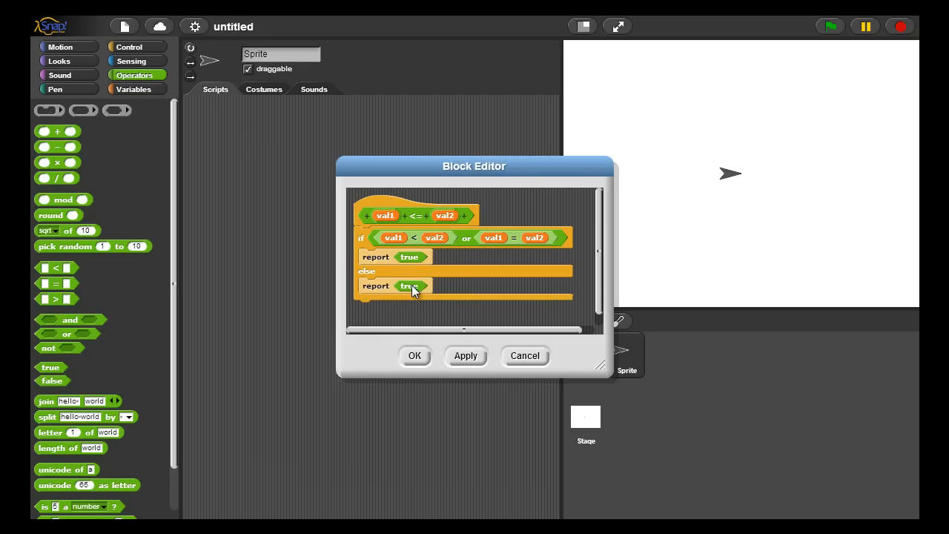
# - Delete the stray true block, report false in the else branch, and save
pyautogui.rightClick(410, 285)
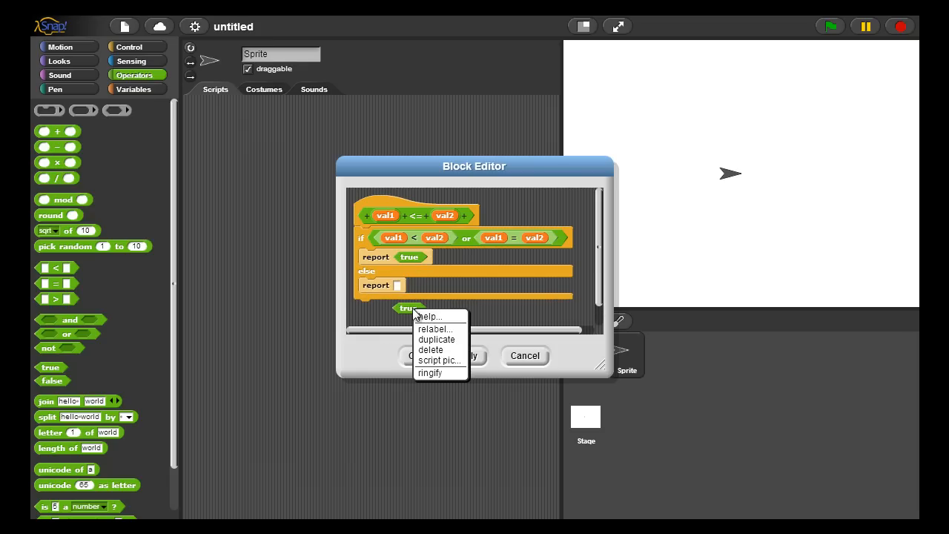
pyautogui.moveTo(430, 349)
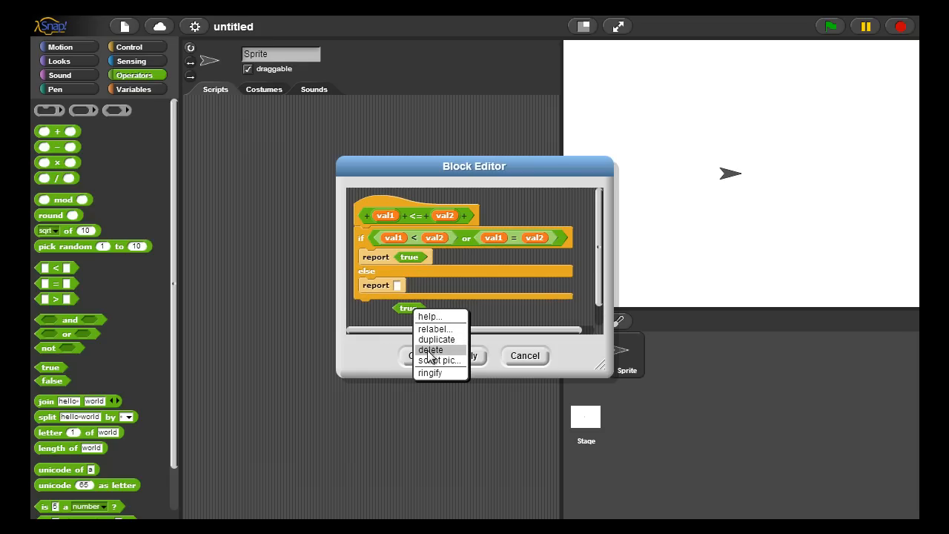
pyautogui.click(430, 349)
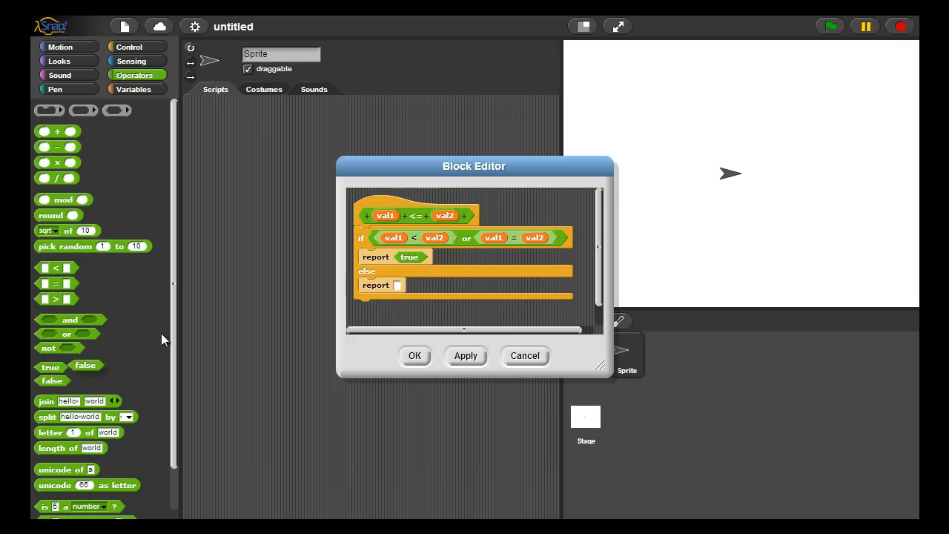
pyautogui.moveTo(51, 380); pyautogui.dragTo(411, 286)
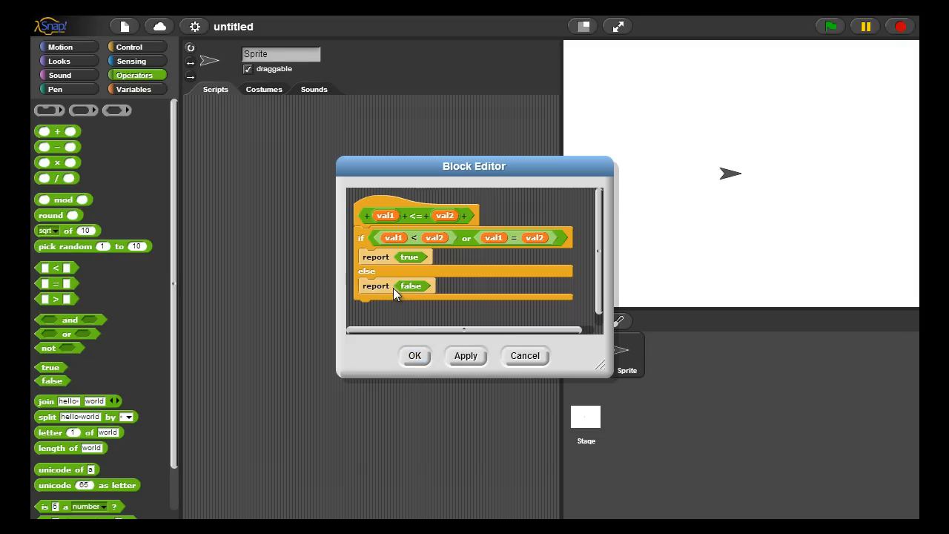
pyautogui.moveTo(432, 290)
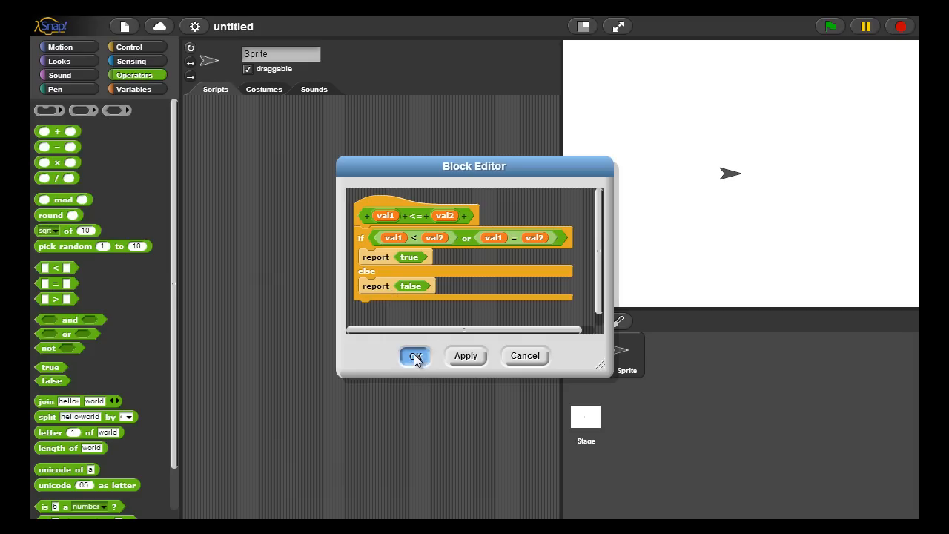
pyautogui.click(414, 356)
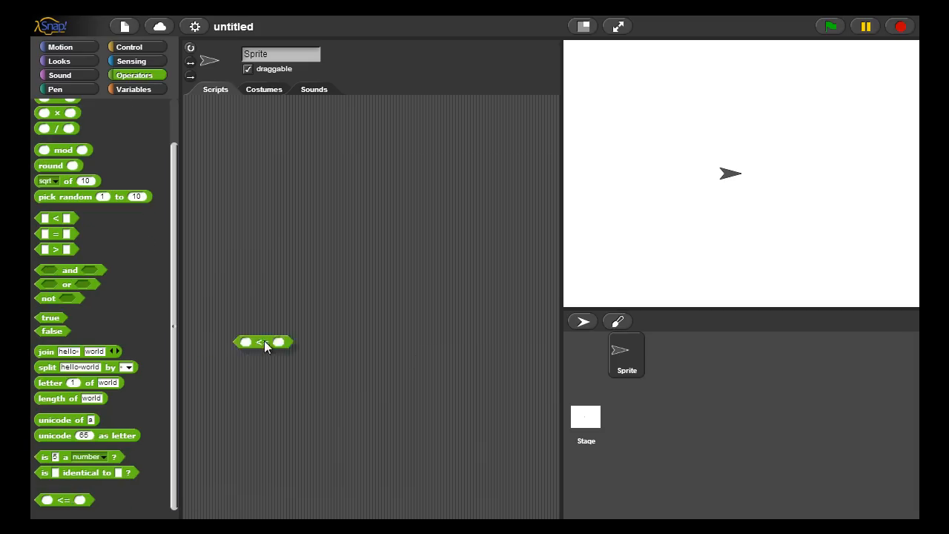
# - Build a green-flag script where the sprite says the <= result for 2 secs
pyautogui.moveTo(263, 342); pyautogui.dragTo(294, 249)
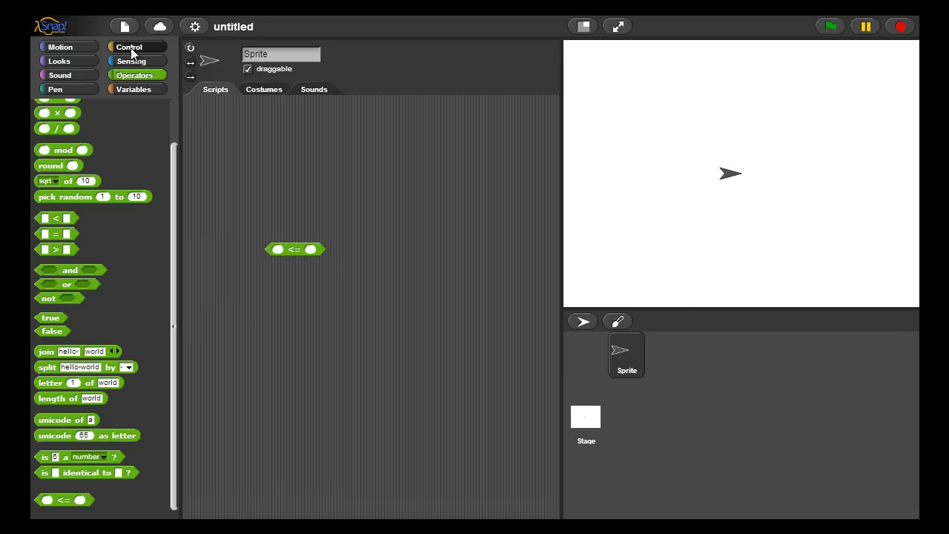
pyautogui.click(129, 46)
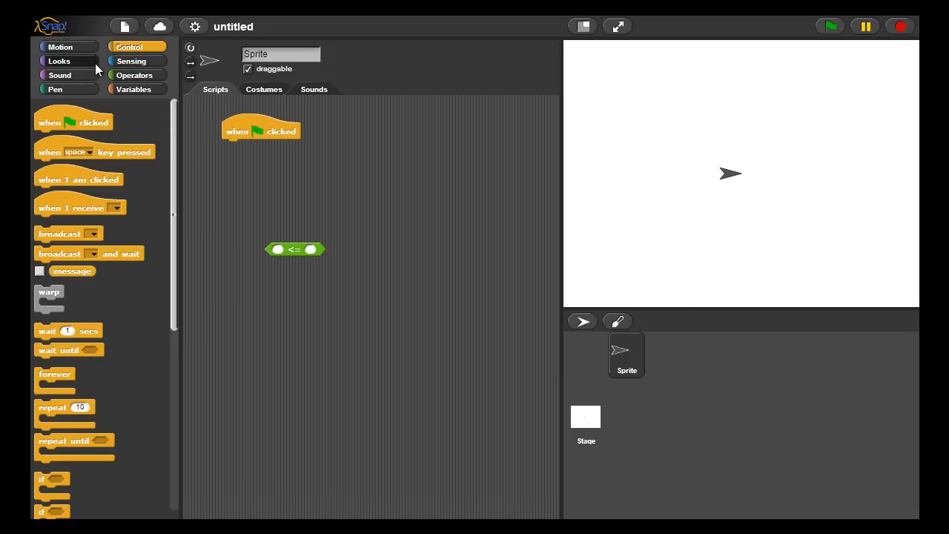
pyautogui.click(58, 61)
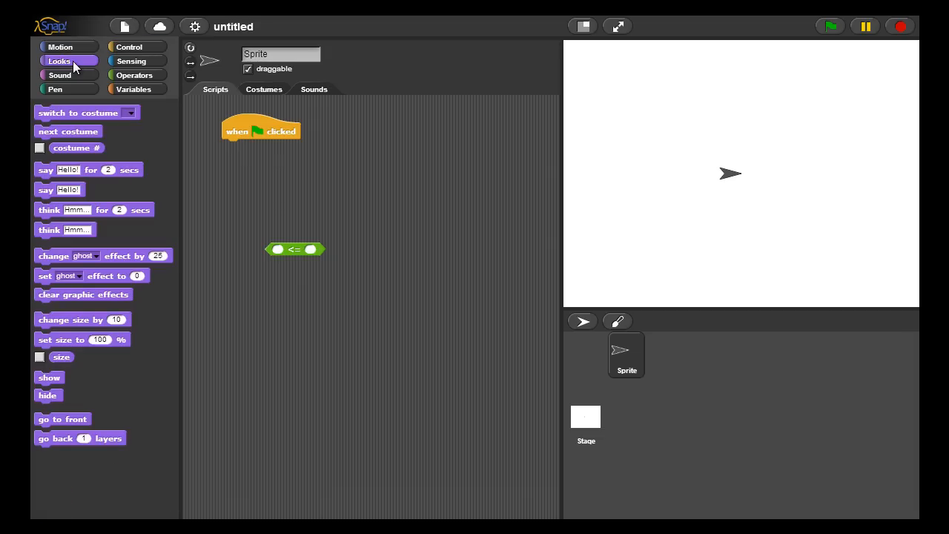
pyautogui.moveTo(96, 168)
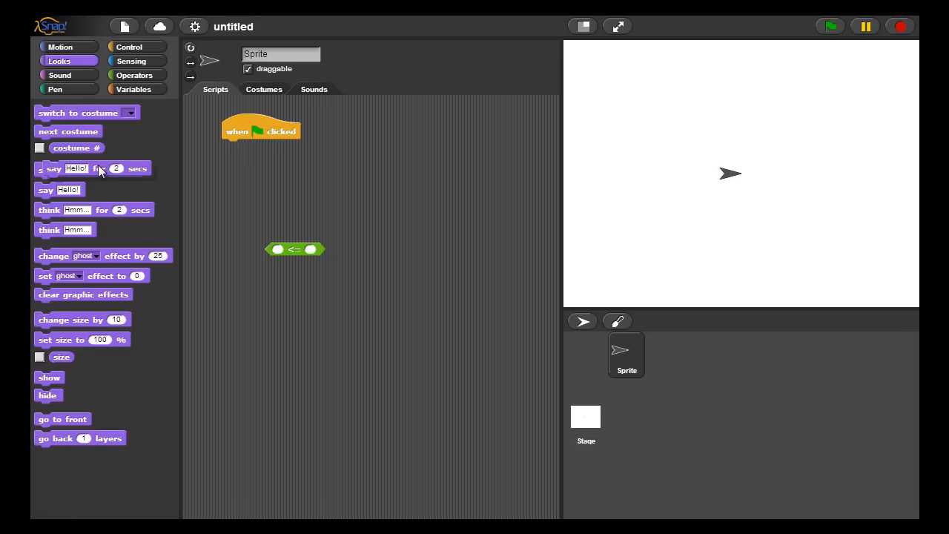
pyautogui.moveTo(93, 168); pyautogui.dragTo(276, 148)
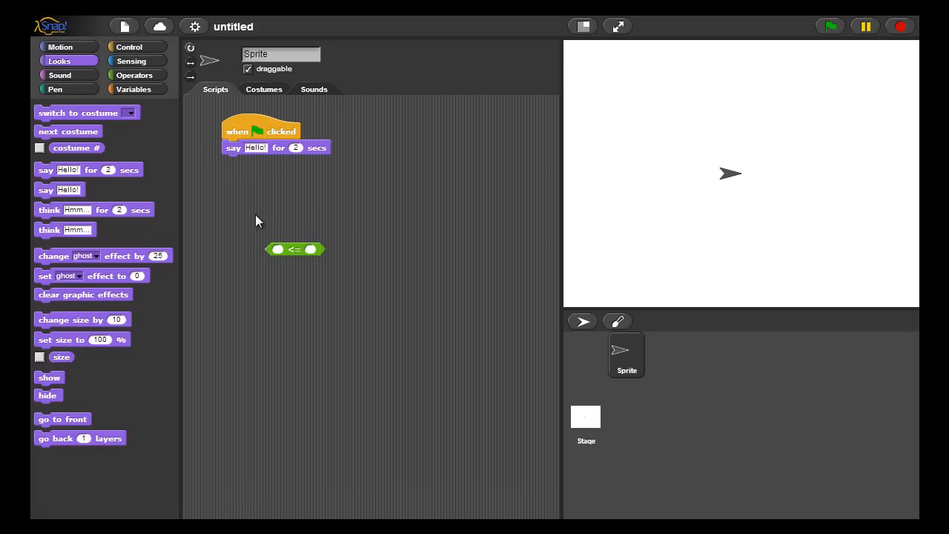
pyautogui.moveTo(295, 249); pyautogui.dragTo(272, 165)
pyautogui.write('6')
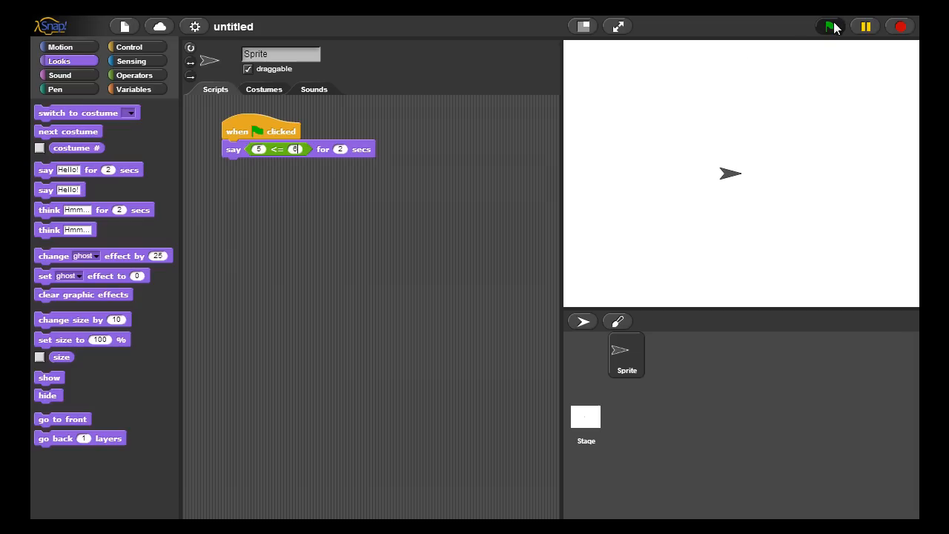
# - Run the script comparing 7 and 6 so the sprite says false
pyautogui.click(829, 26)
pyautogui.write('8')
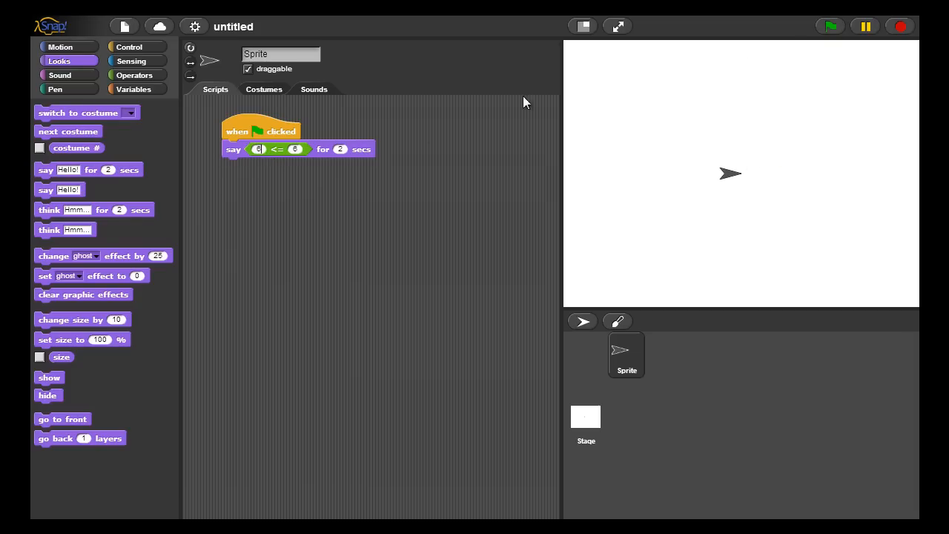
pyautogui.click(829, 25)
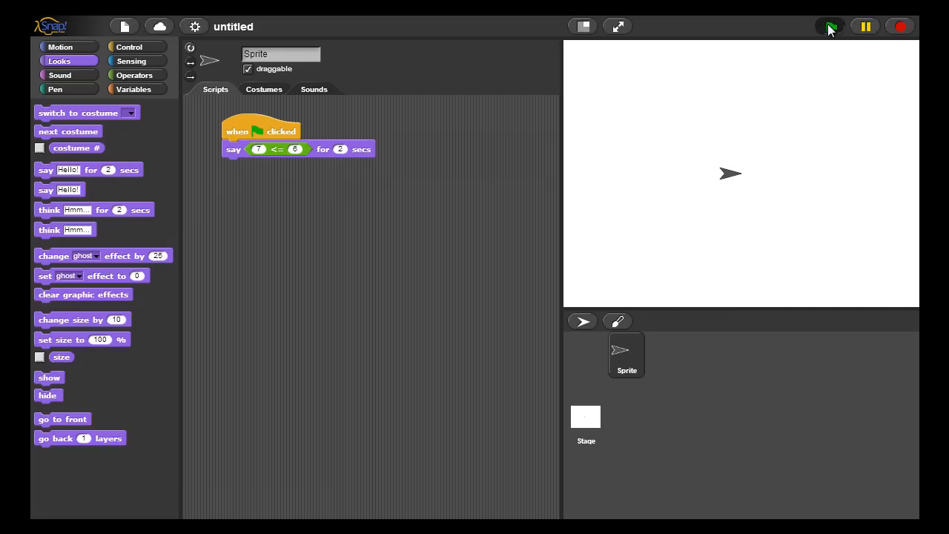
pyautogui.click(829, 26)
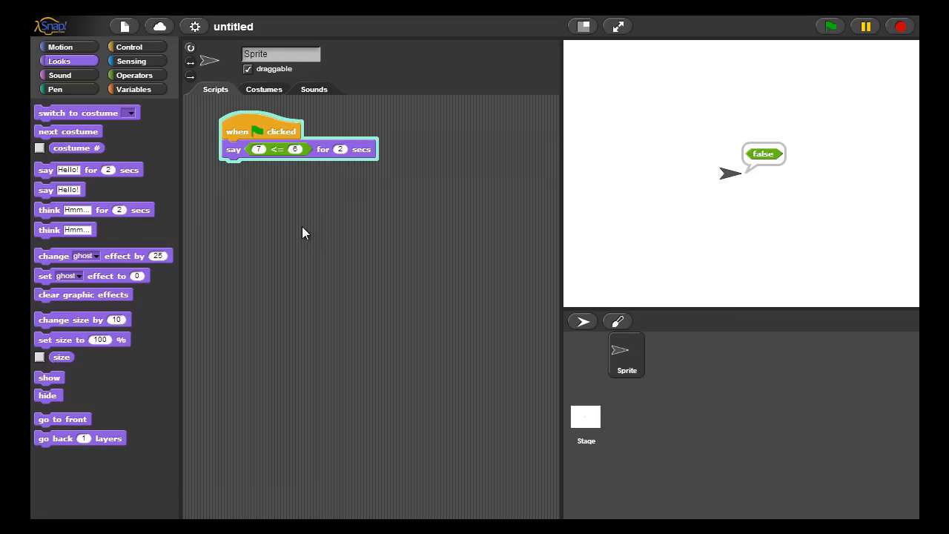
pyautogui.click(134, 75)
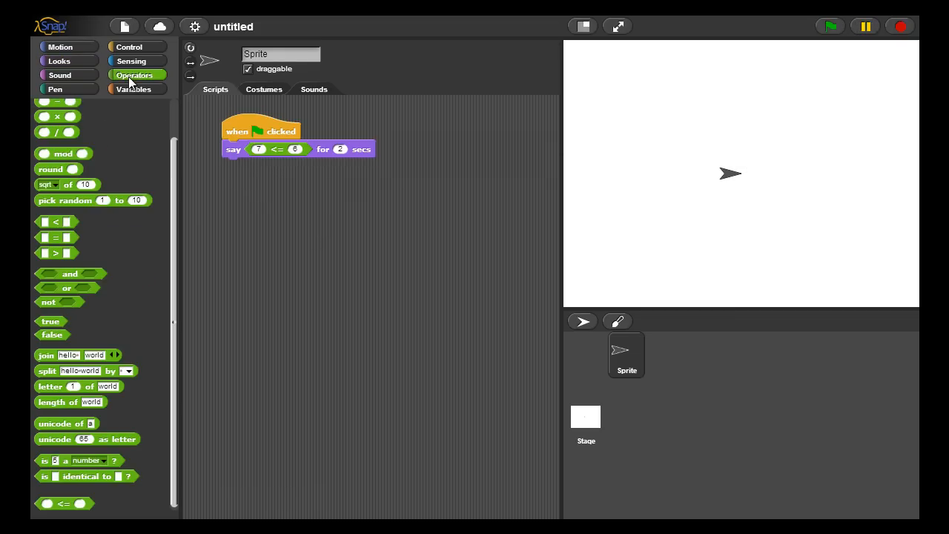
pyautogui.moveTo(64, 505)
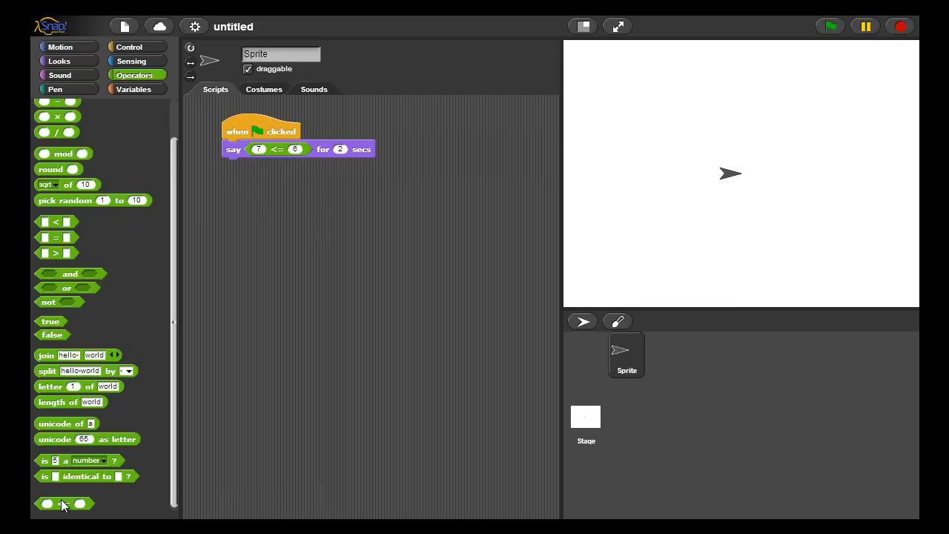
# - Make <= directly report val1 < val2 or val1 = val2, dropping the if-else, and save
pyautogui.doubleClick(65, 503)
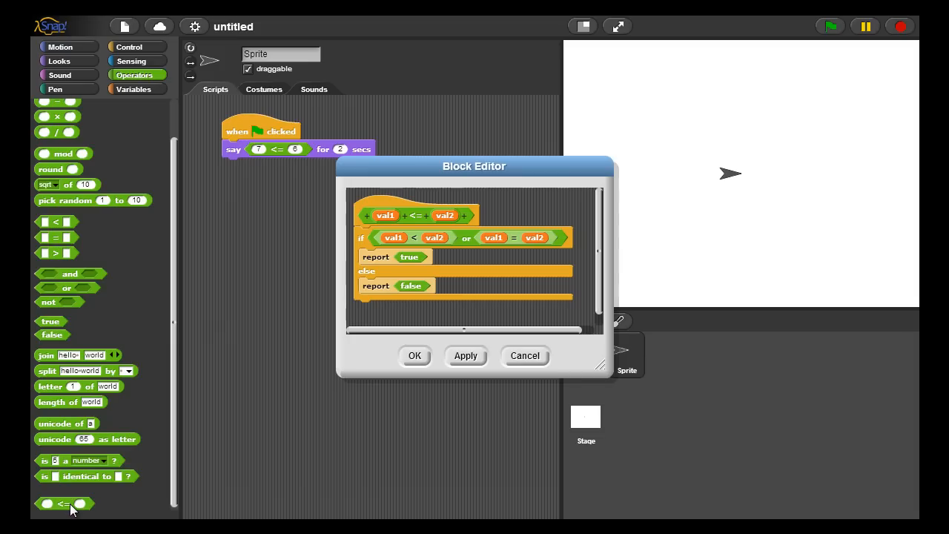
pyautogui.moveTo(400, 301)
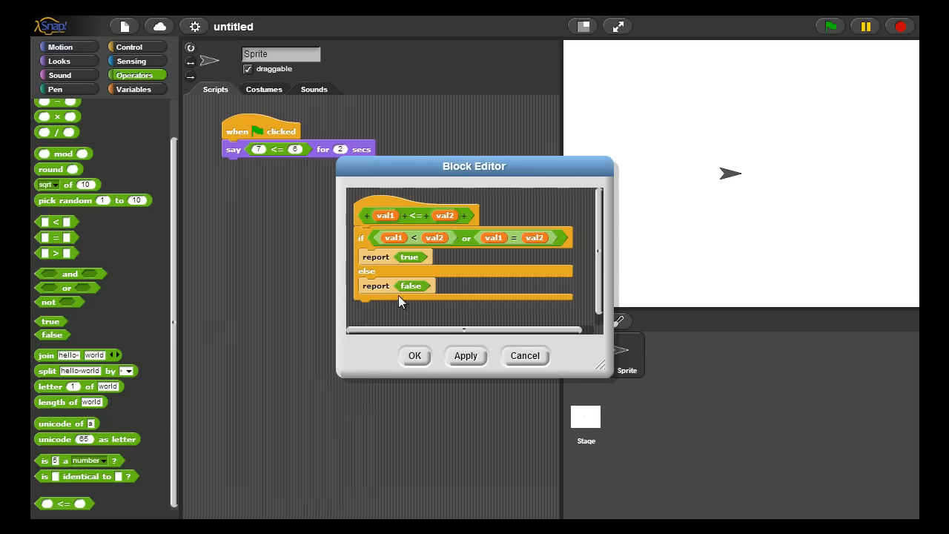
pyautogui.moveTo(360, 245)
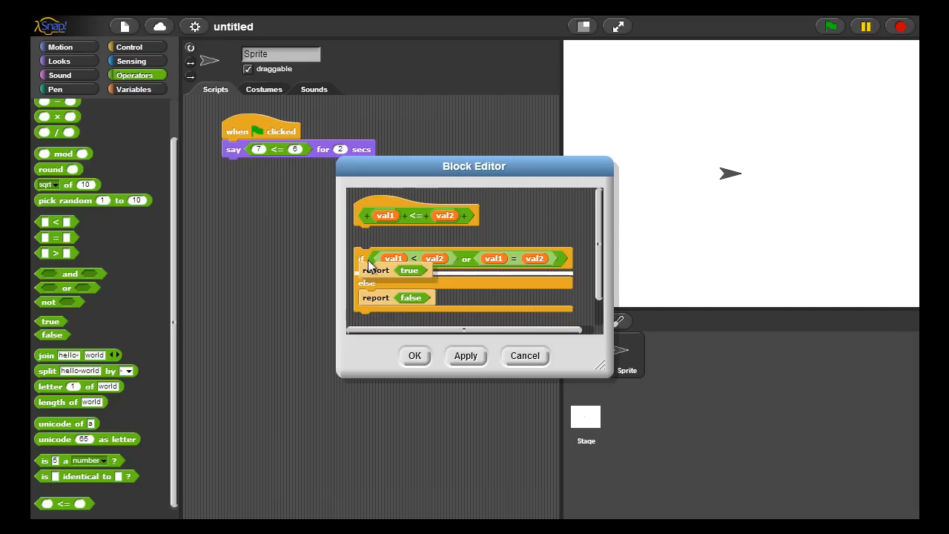
pyautogui.moveTo(375, 269); pyautogui.dragTo(371, 235)
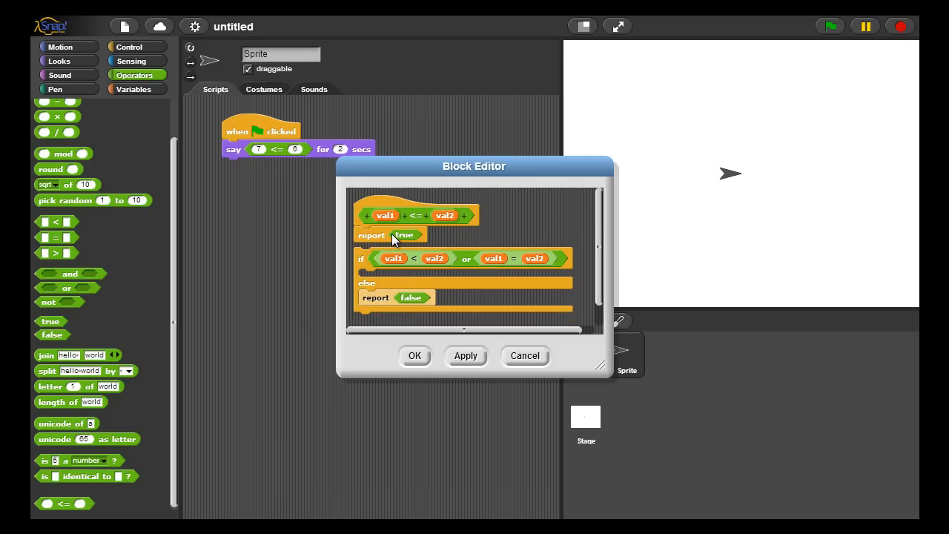
pyautogui.moveTo(404, 234); pyautogui.dragTo(400, 297)
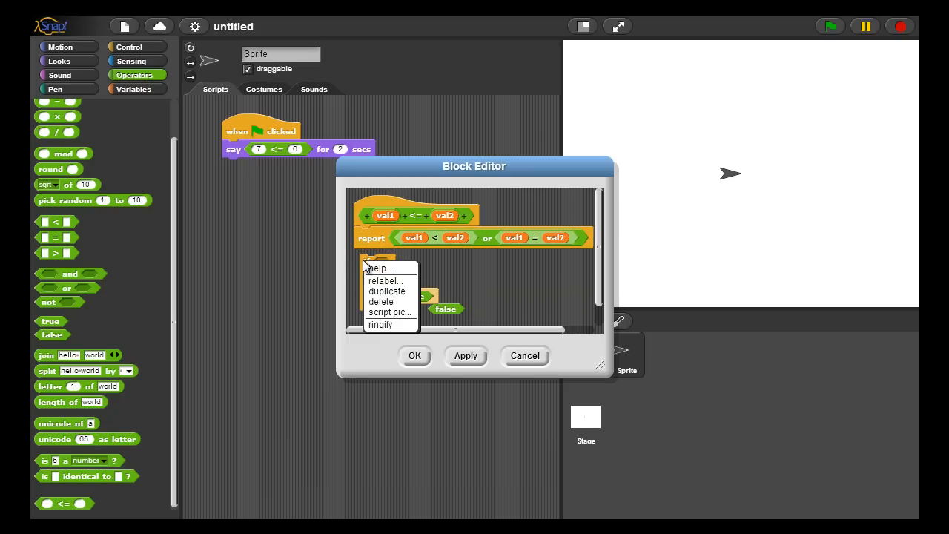
pyautogui.moveTo(382, 301)
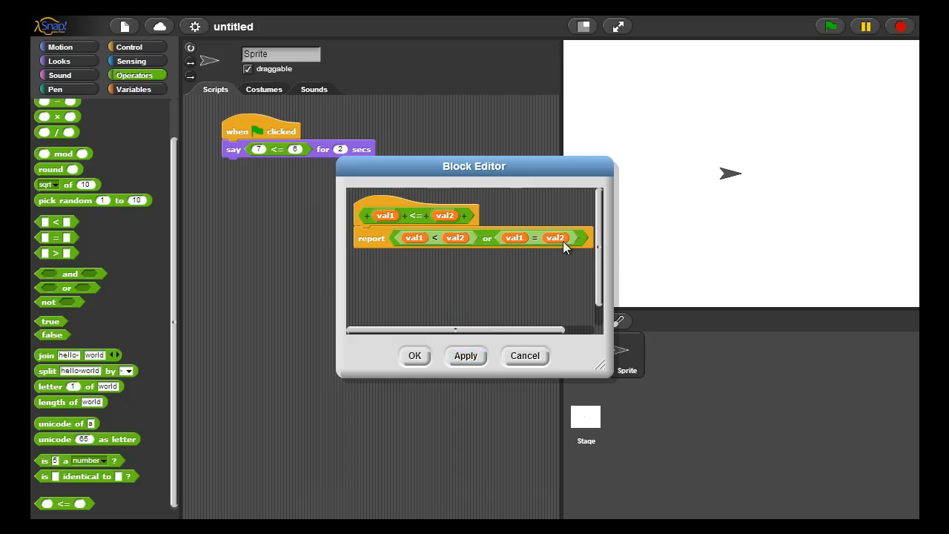
pyautogui.click(415, 356)
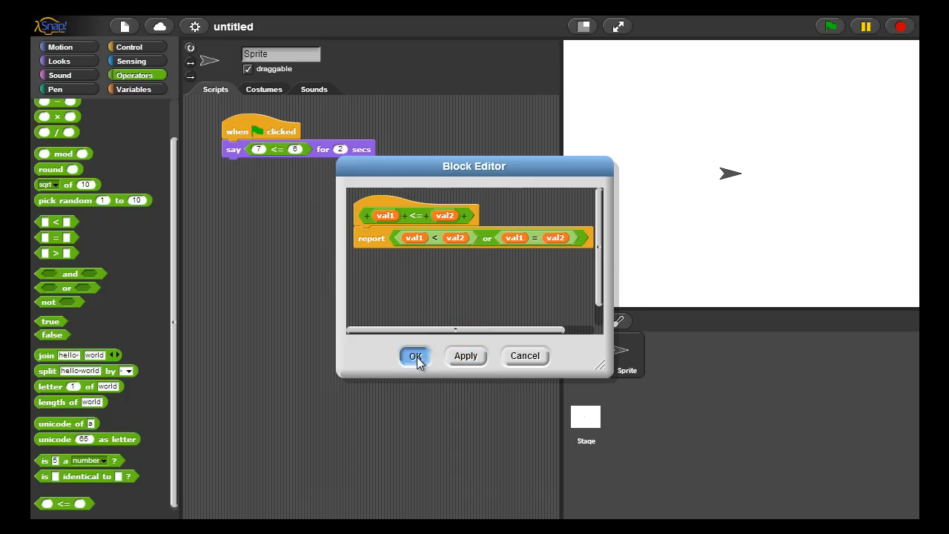
# - Rerun the test script with 6 <= 6 so the sprite says true
pyautogui.click(414, 355)
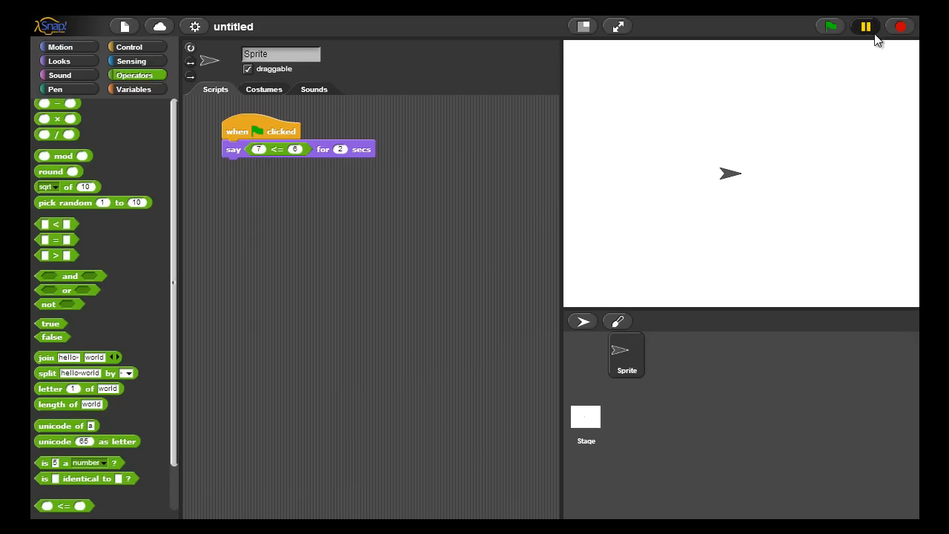
pyautogui.click(829, 26)
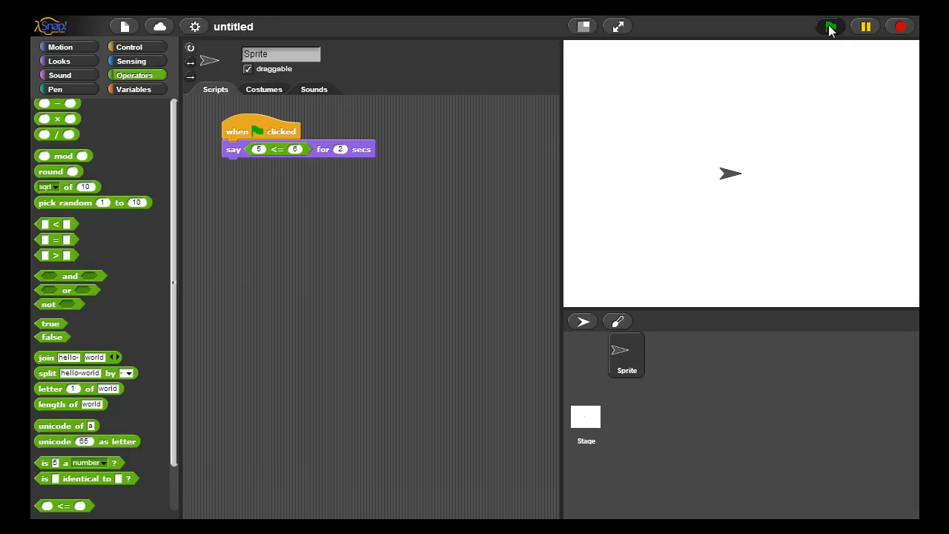
pyautogui.click(829, 26)
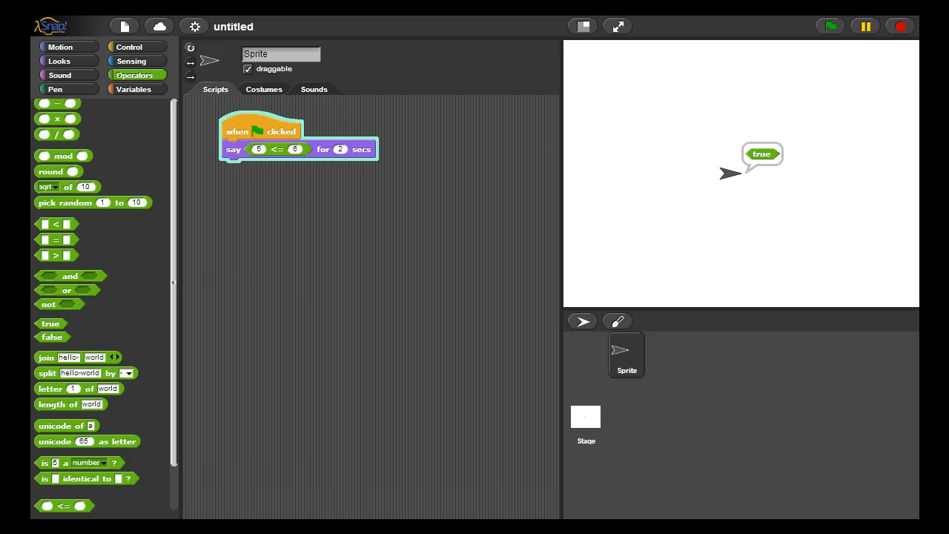